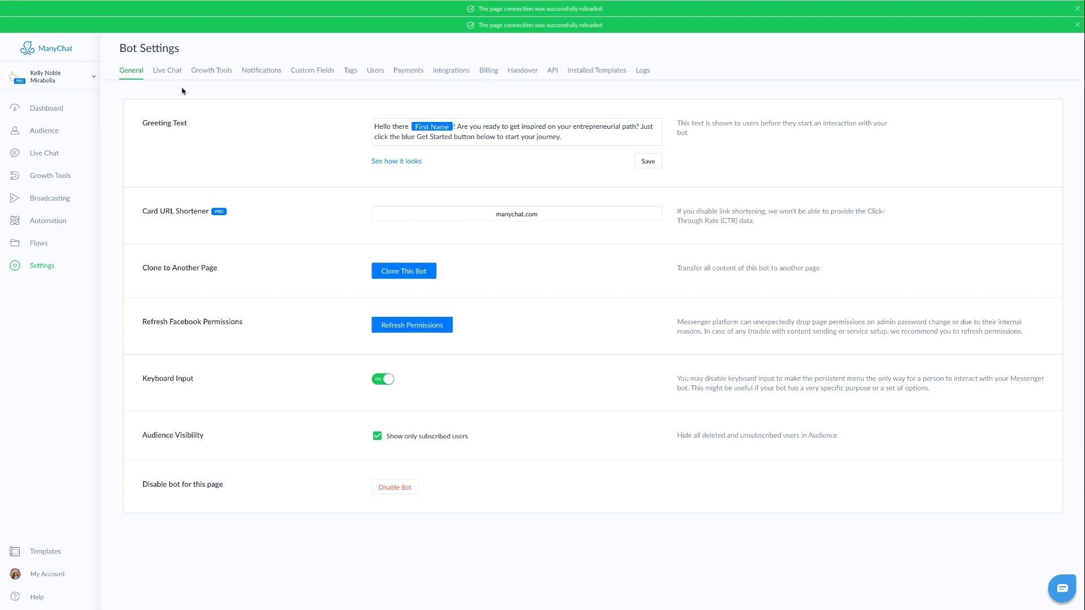
- Open the Custom Fields tab to view the Bot Fields, including Wifi_Password
left_click(312, 71)
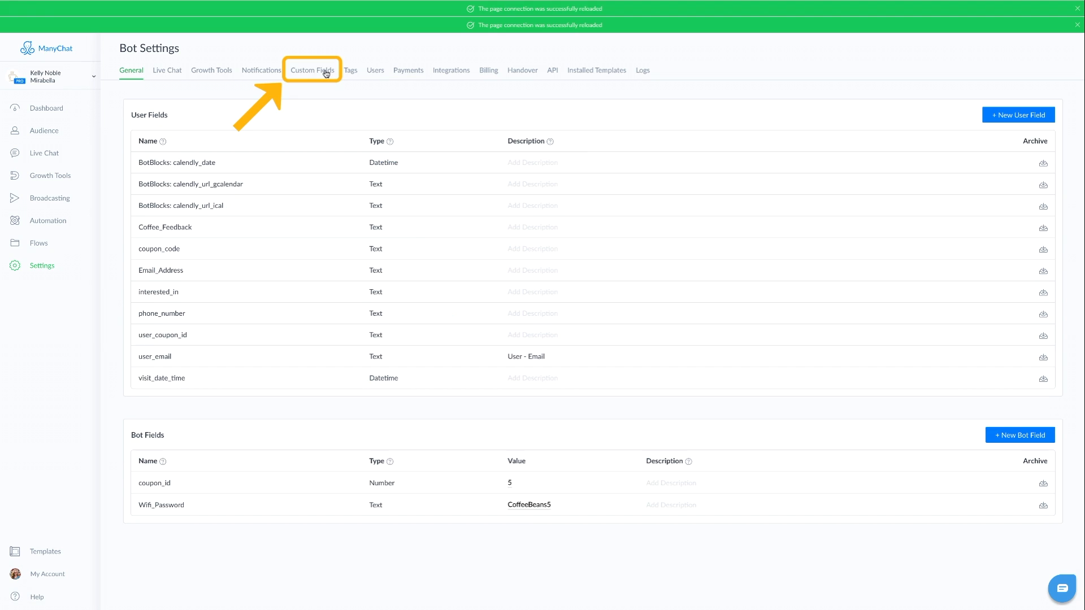
left_click(312, 70)
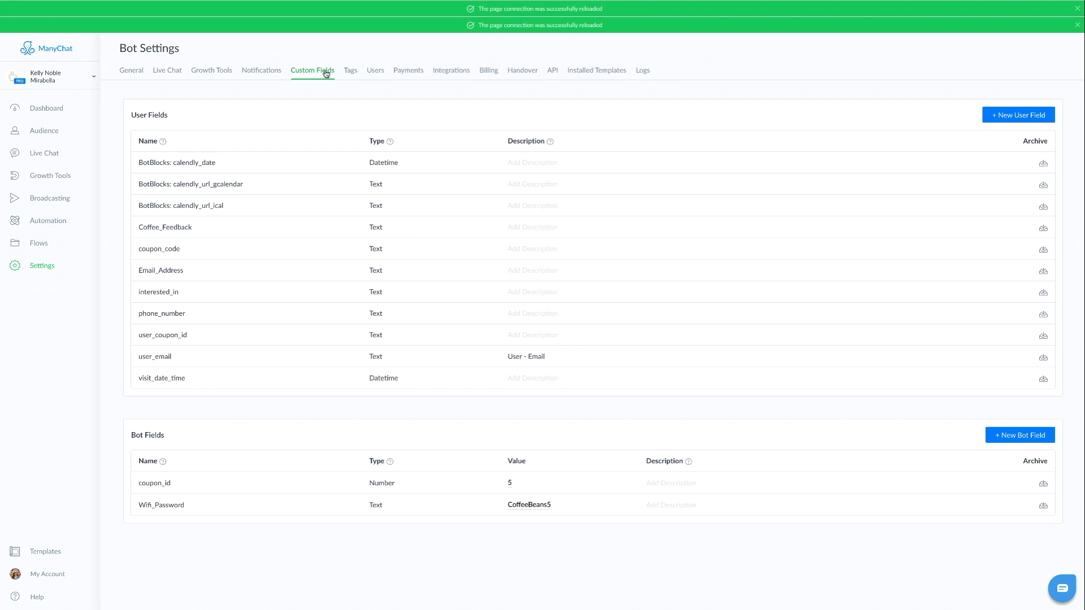
mouse_move(661, 518)
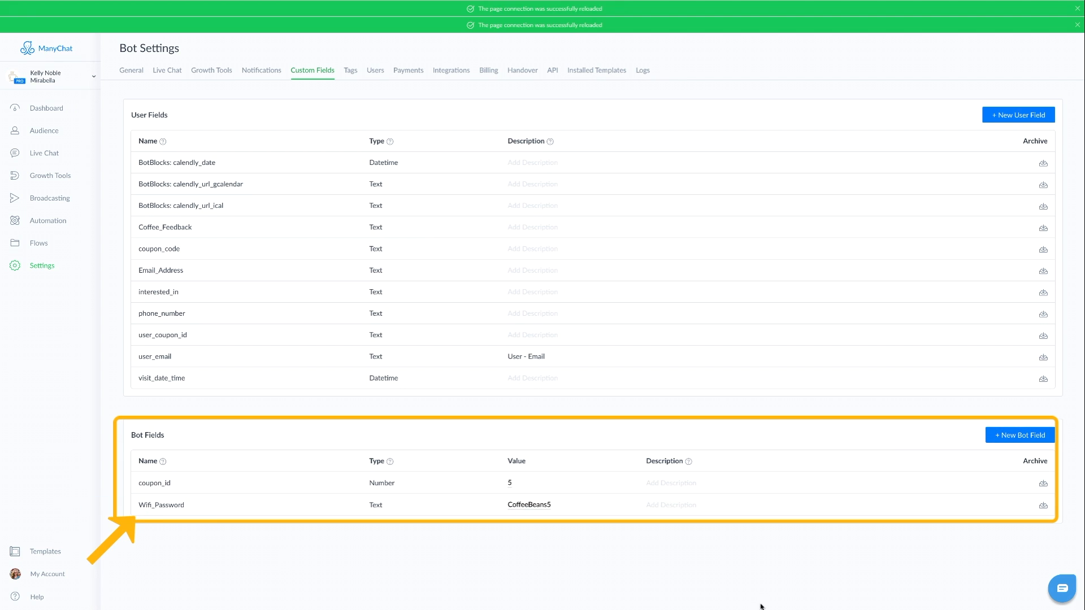
left_click(1019, 435)
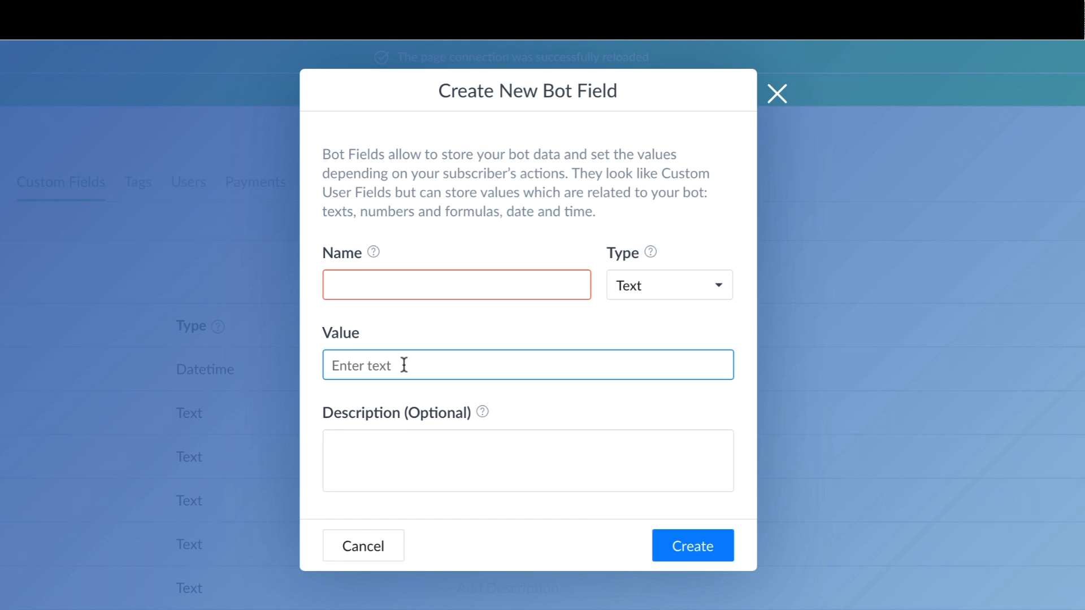
mouse_move(740, 286)
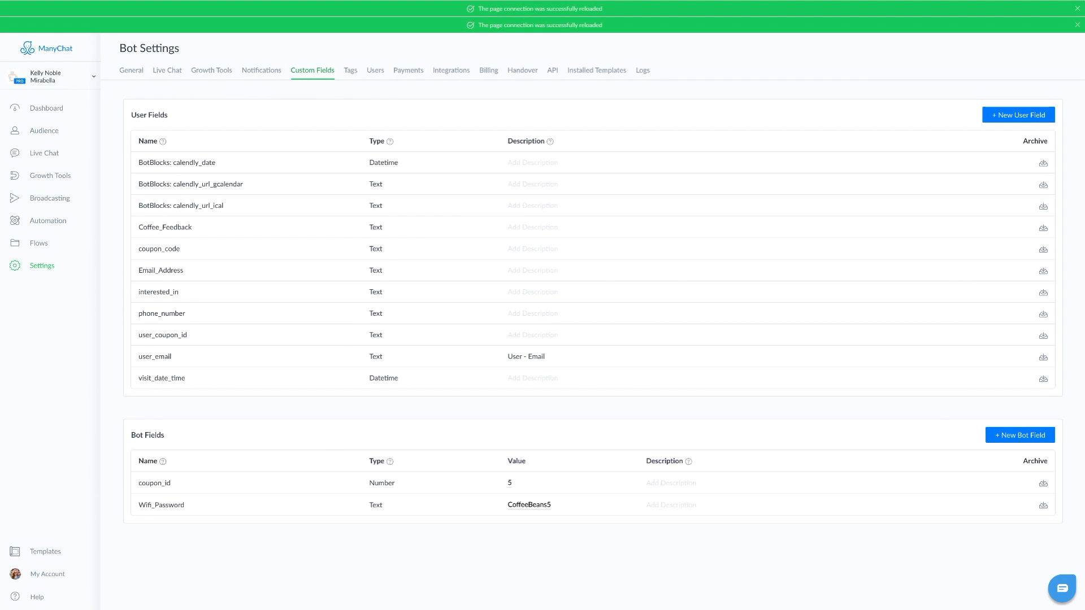
left_click(530, 505)
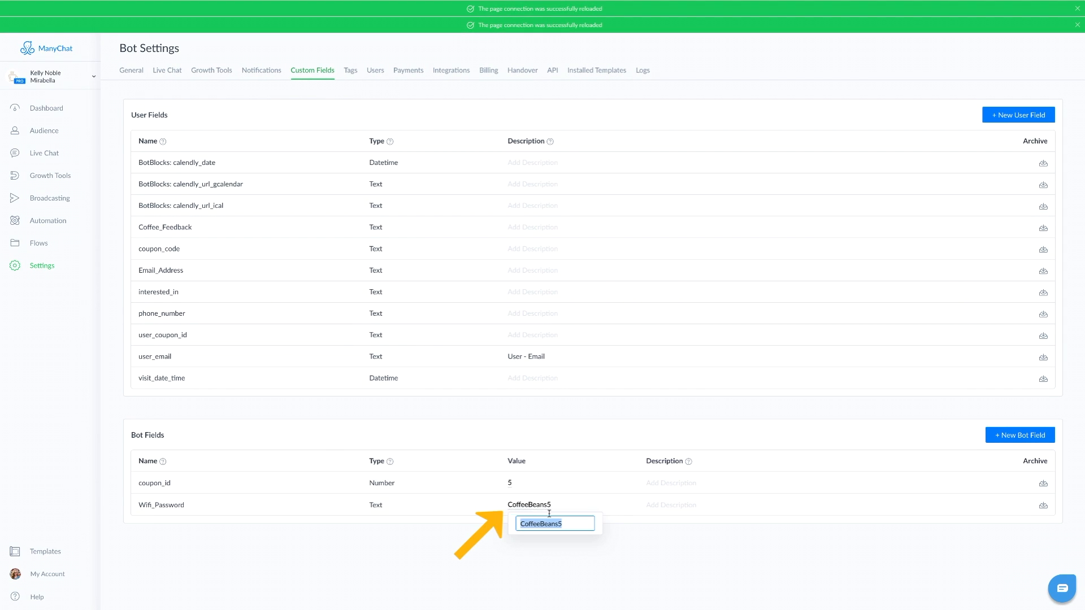
type("Coff")
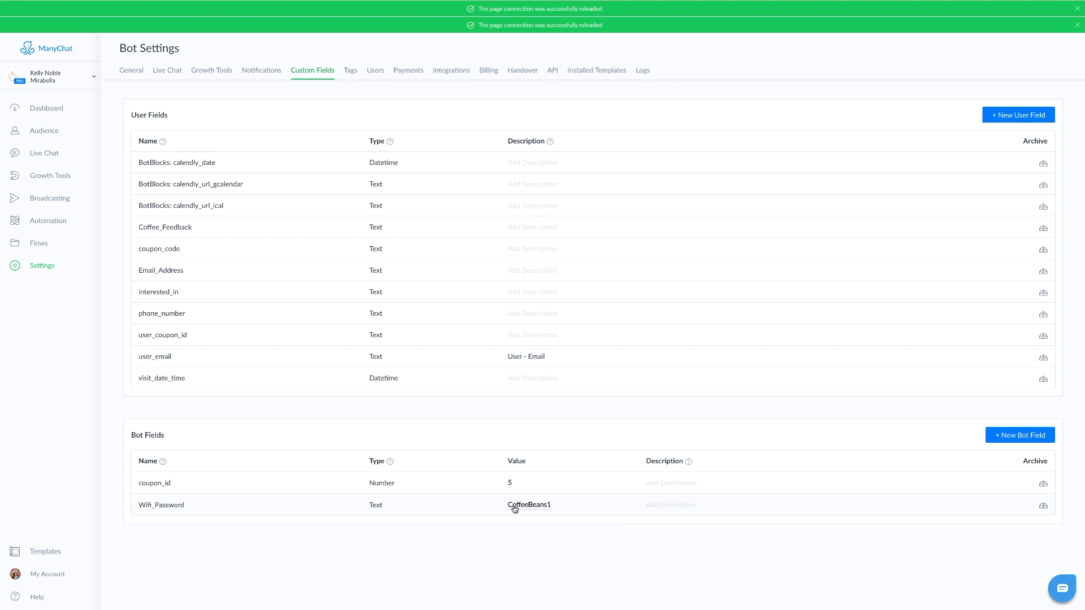
mouse_move(157, 493)
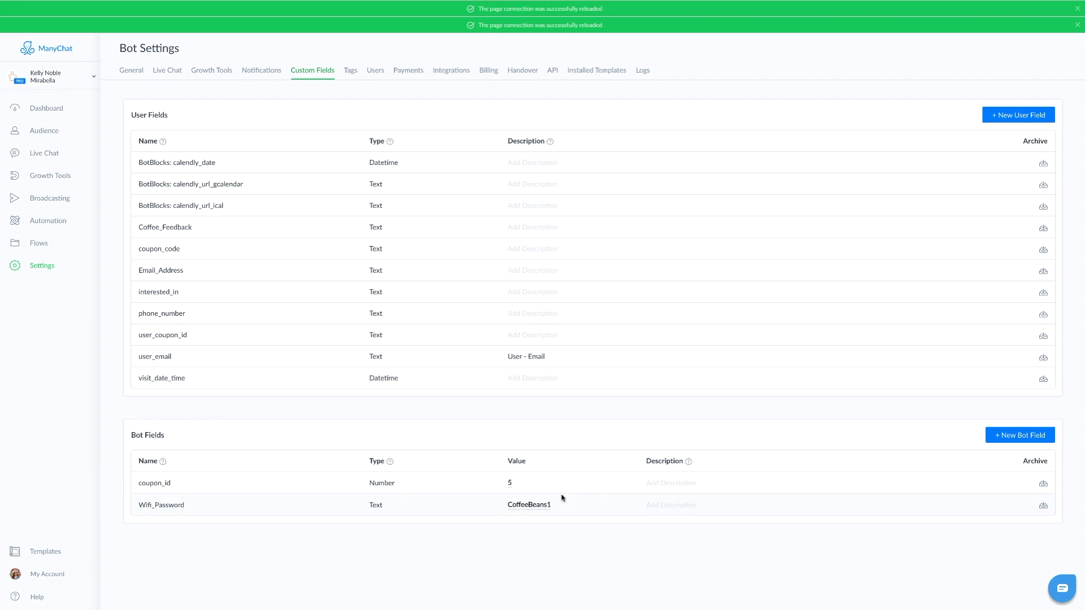
mouse_move(523, 521)
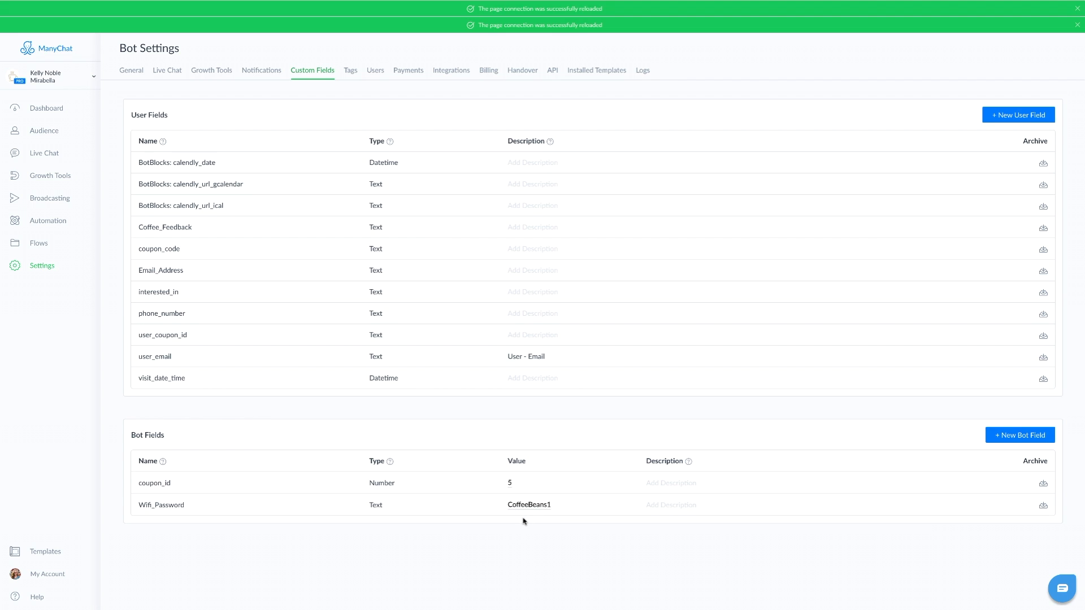
mouse_move(456, 569)
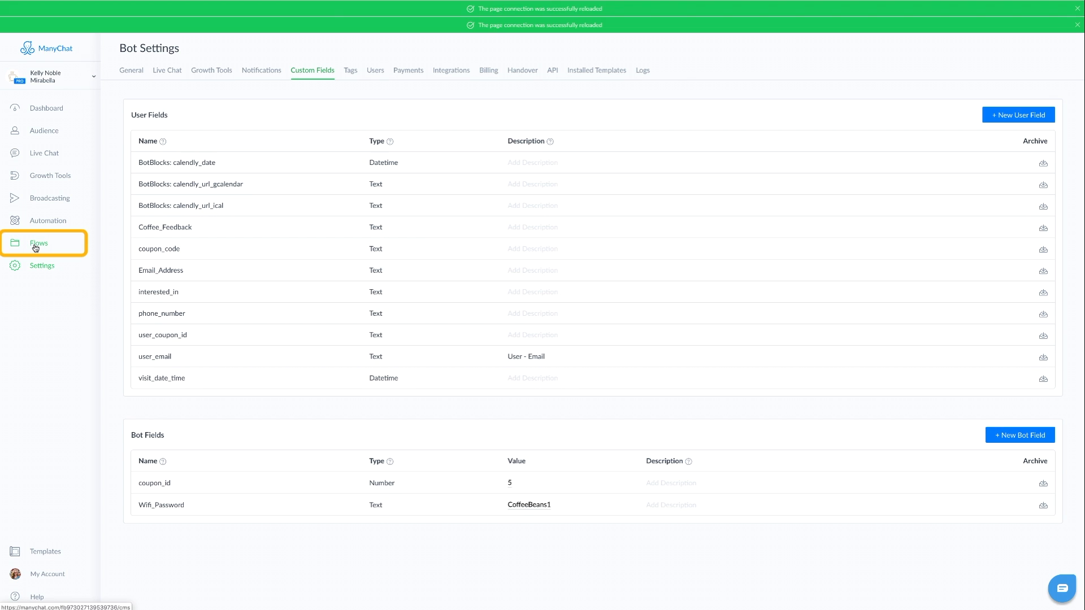
- Open Wifi Coffee shop Flow copy 2 from the Coffee Shop folder in edit mode
left_click(38, 243)
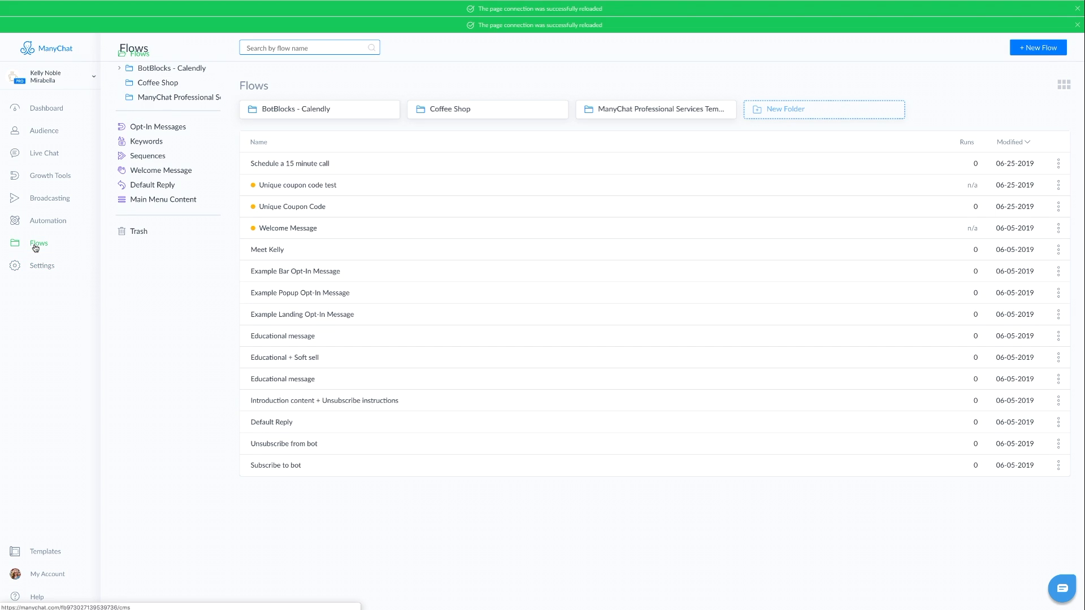
left_click(450, 109)
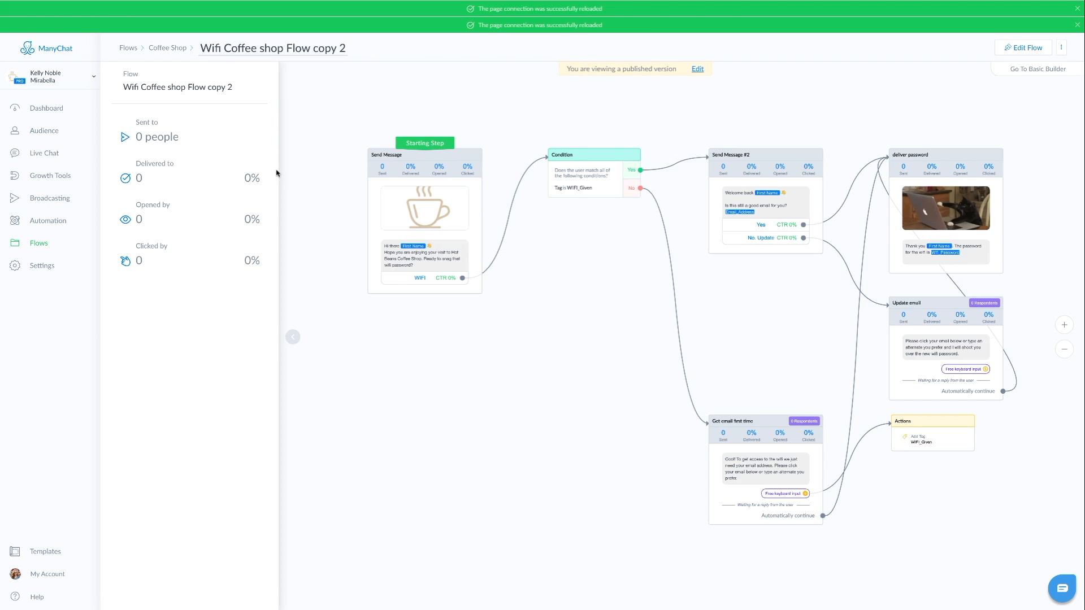
left_click(293, 337)
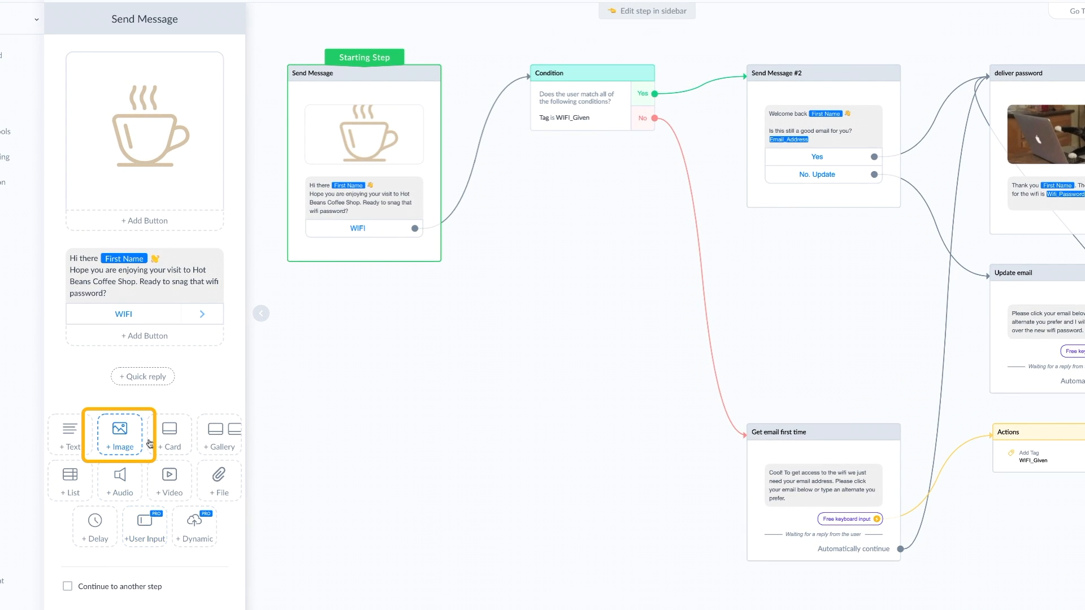
left_click(119, 434)
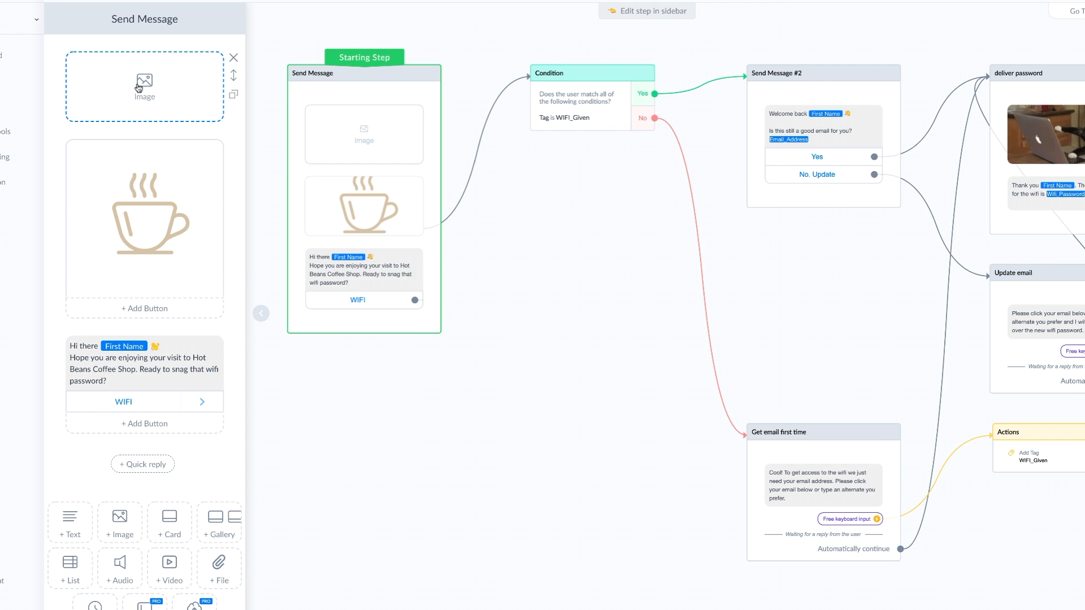
left_click(144, 86)
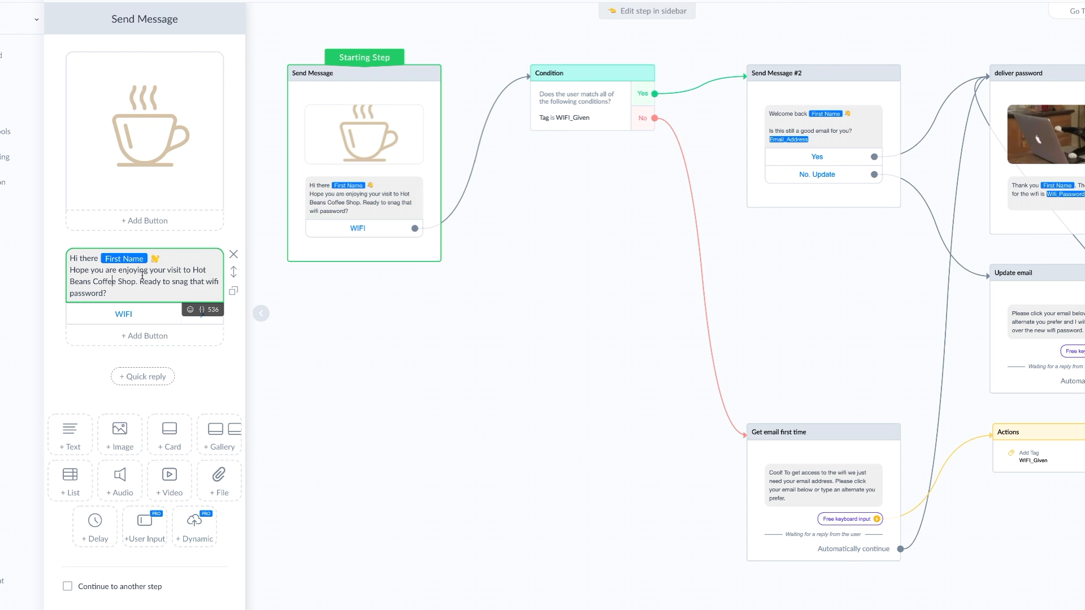
- Review the greeting text, emoji picker and WIFI button settings, then close the editor
double_click(123, 259)
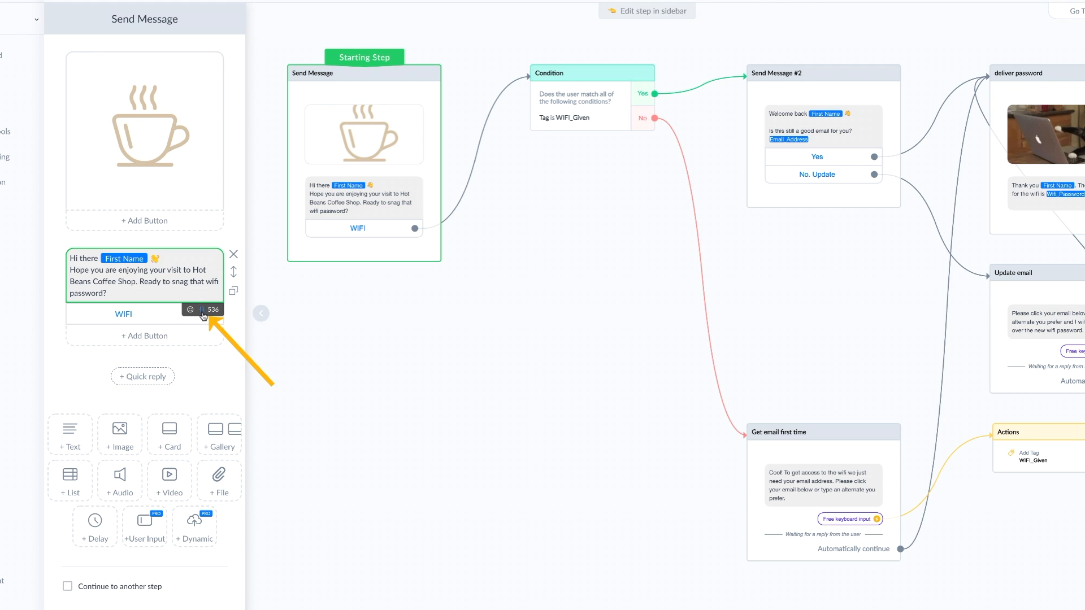
left_click(201, 310)
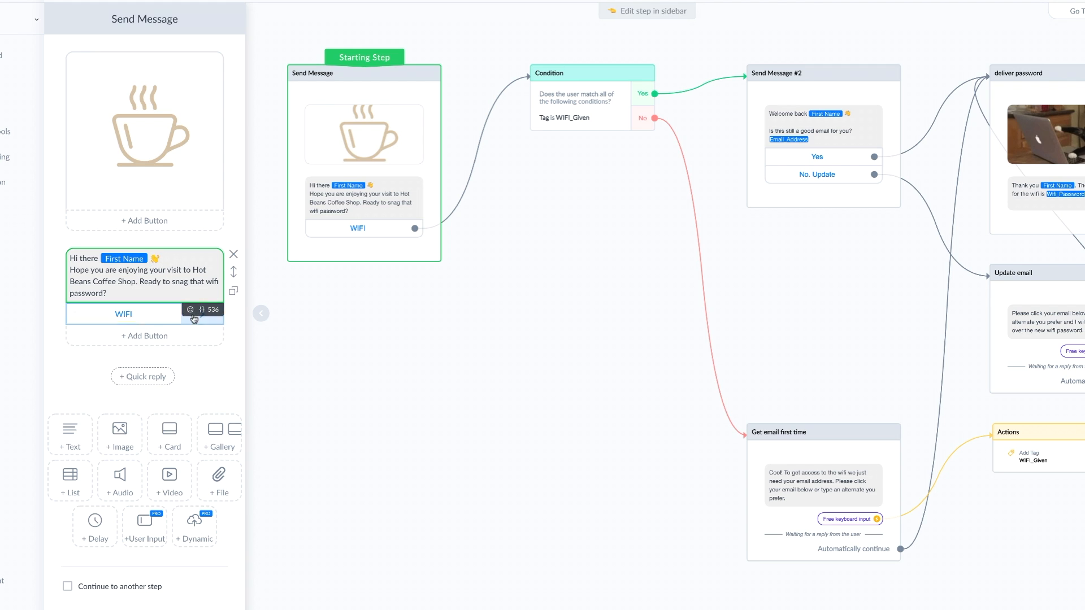
left_click(189, 310)
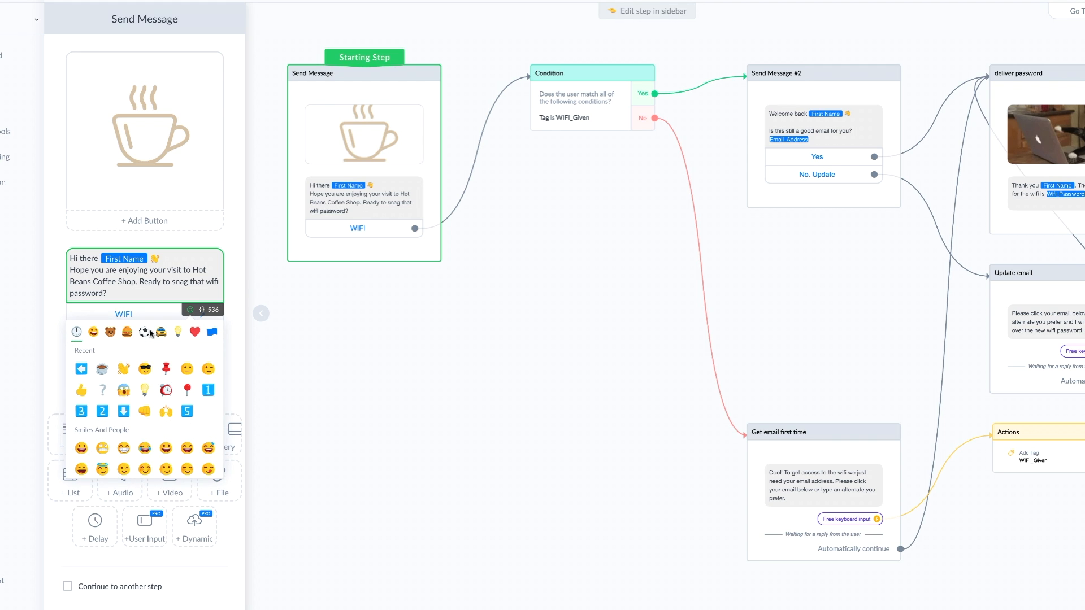
left_click(124, 313)
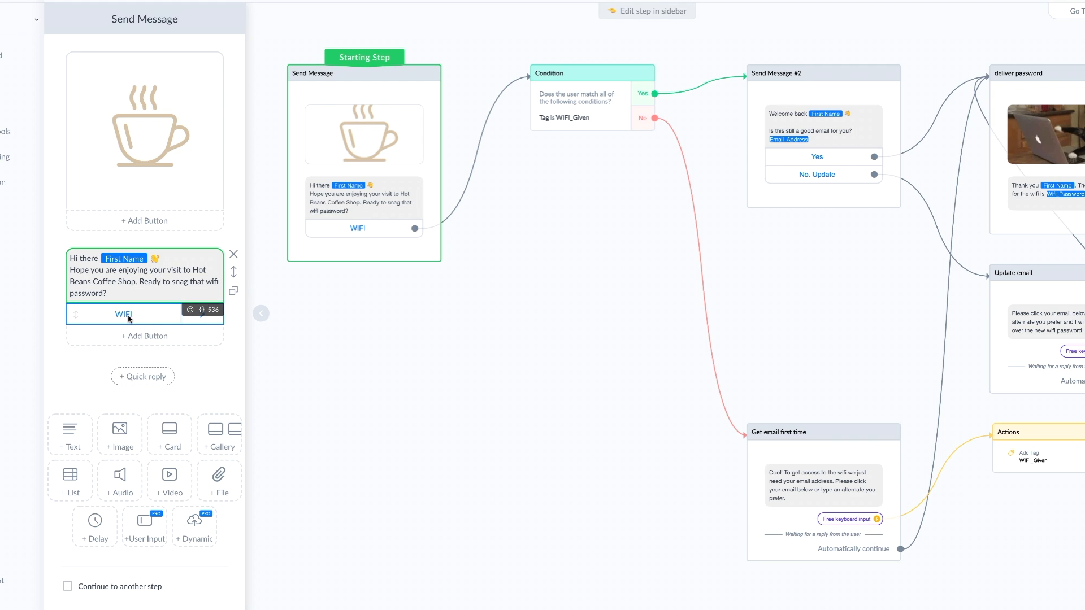
left_click(123, 314)
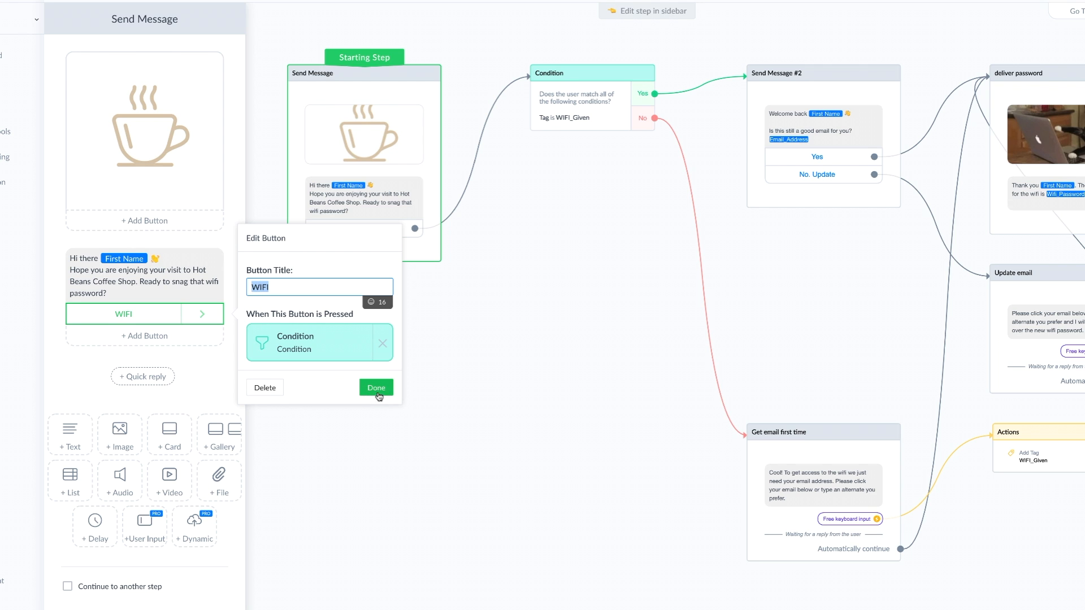
left_click(376, 387)
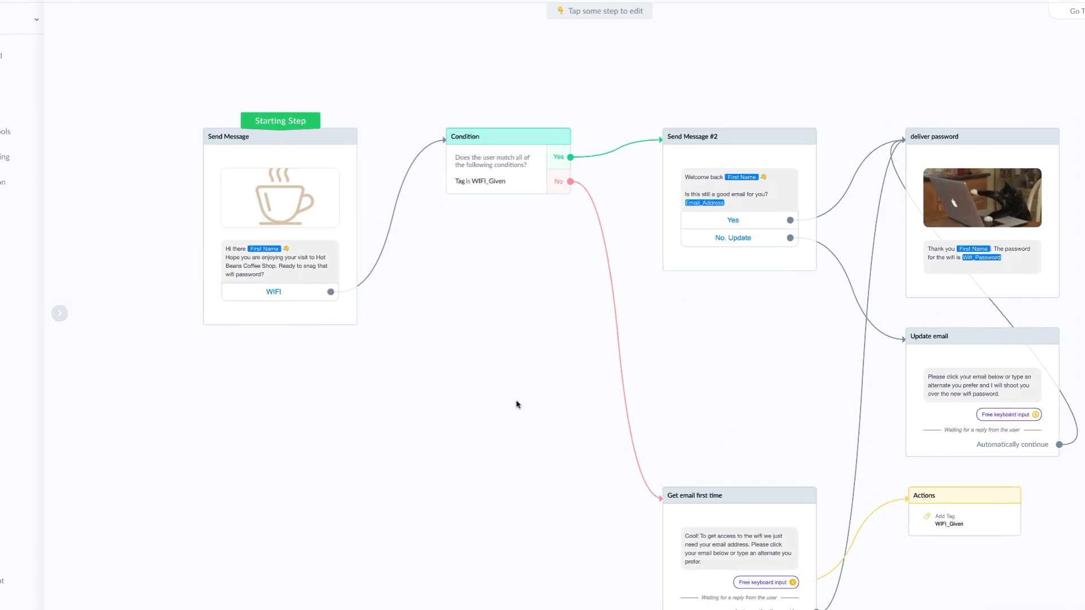
- Pan the flow canvas to show every step through password delivery
scroll("down", 3)
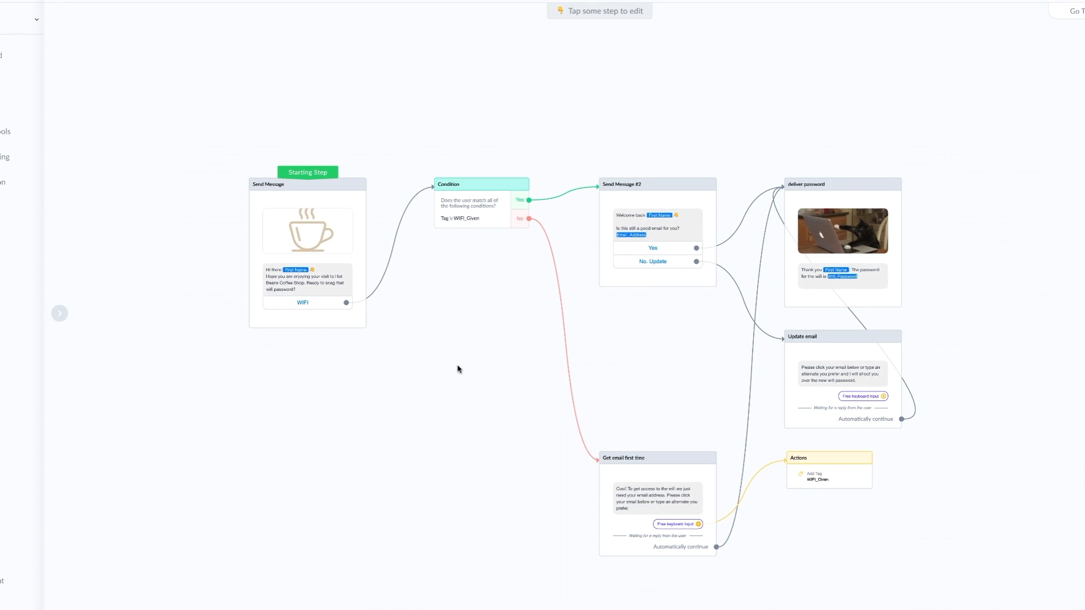
left_click_drag(456, 370, 438, 264)
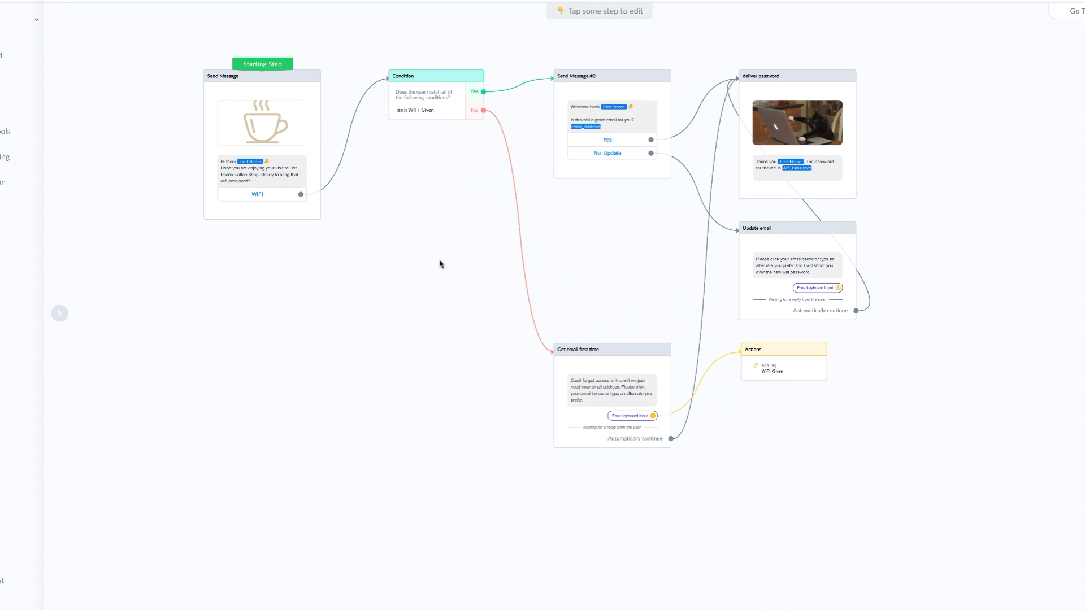
mouse_move(429, 264)
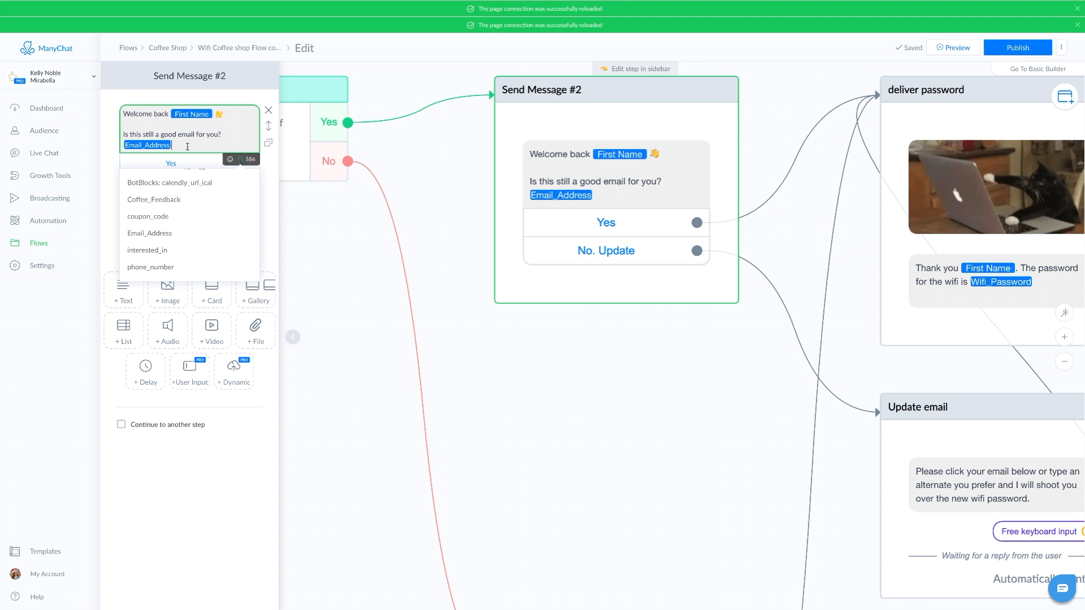
left_click(605, 222)
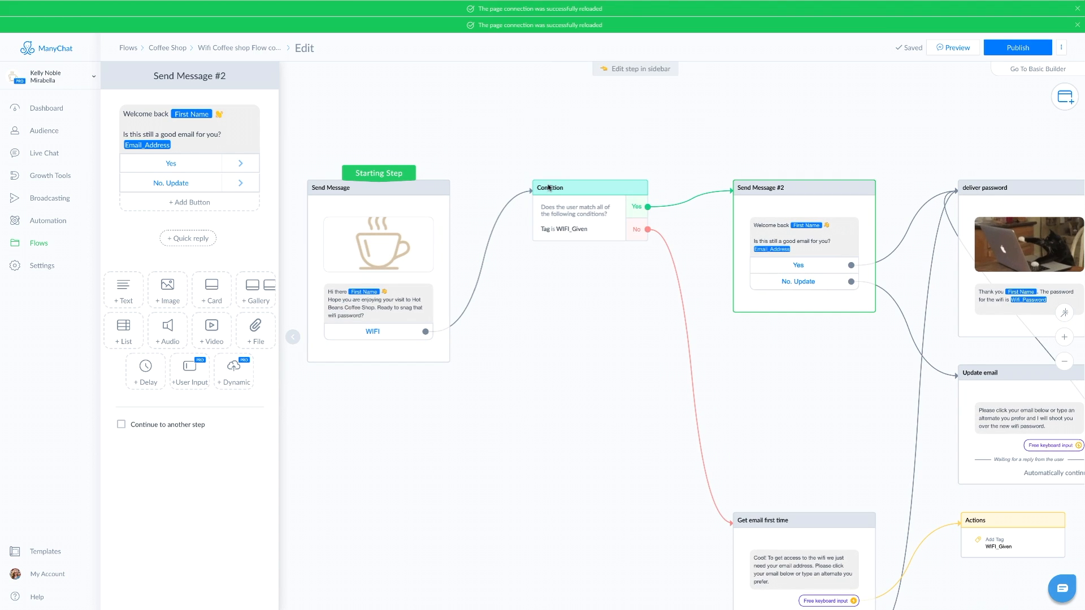
mouse_move(625, 492)
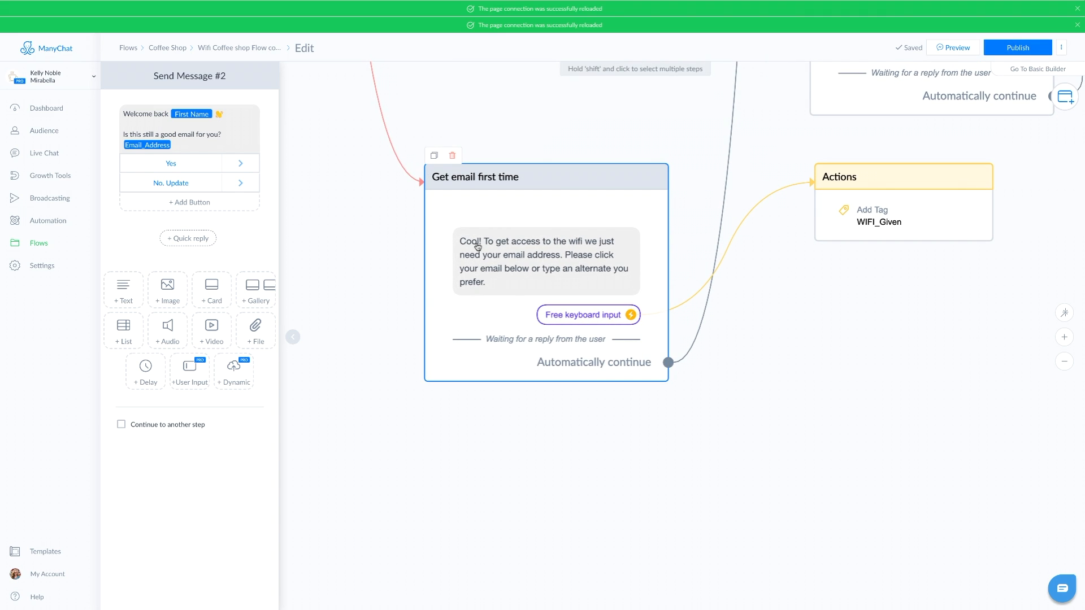
mouse_move(553, 253)
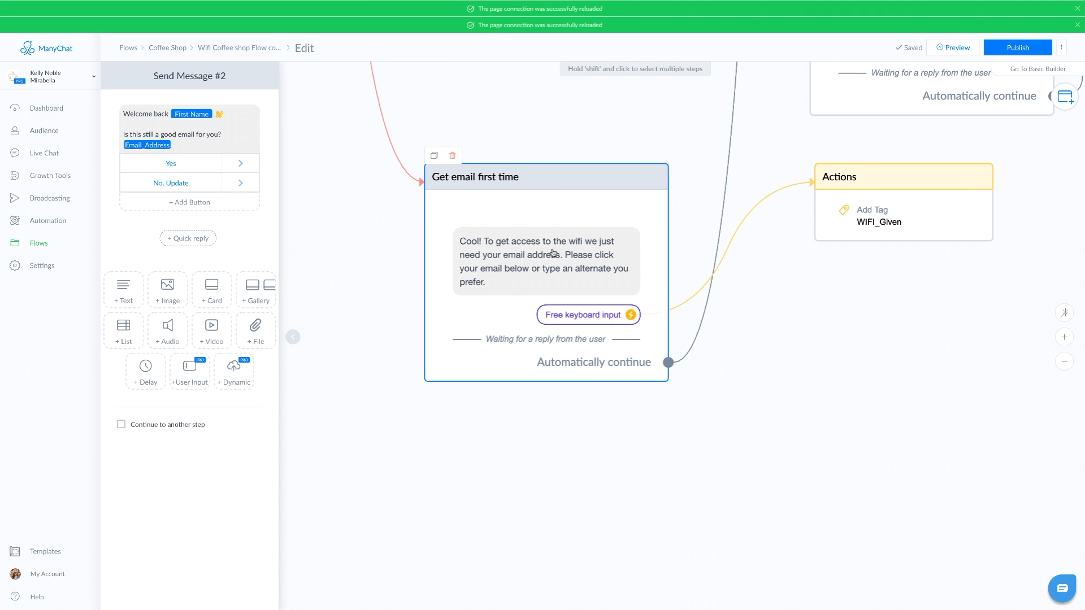
mouse_move(512, 292)
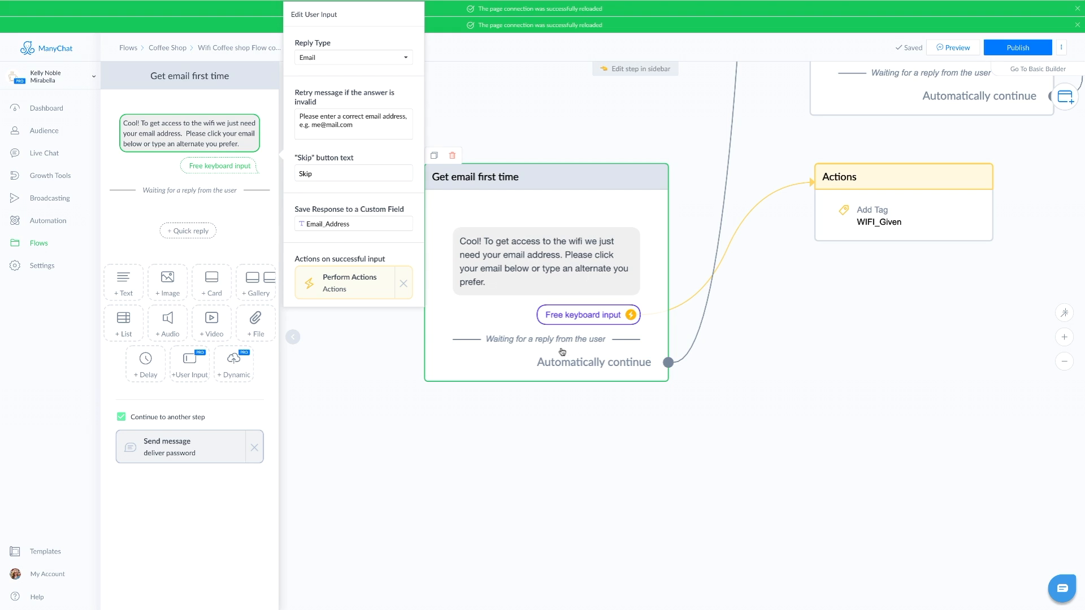
mouse_move(588, 322)
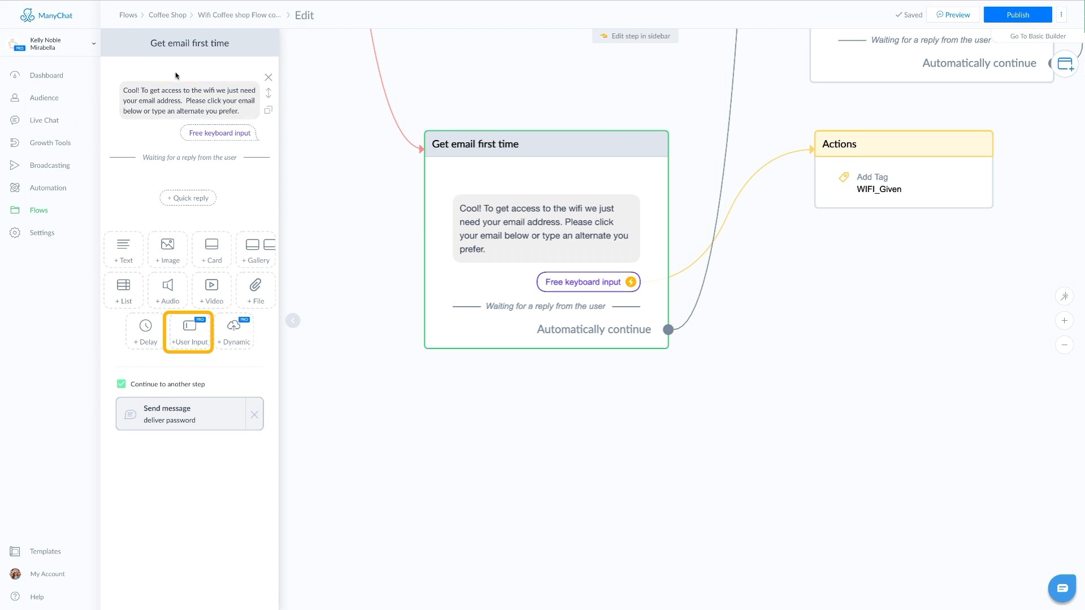
- Reselect Email as the email question's reply type and review its retry message
left_click(188, 332)
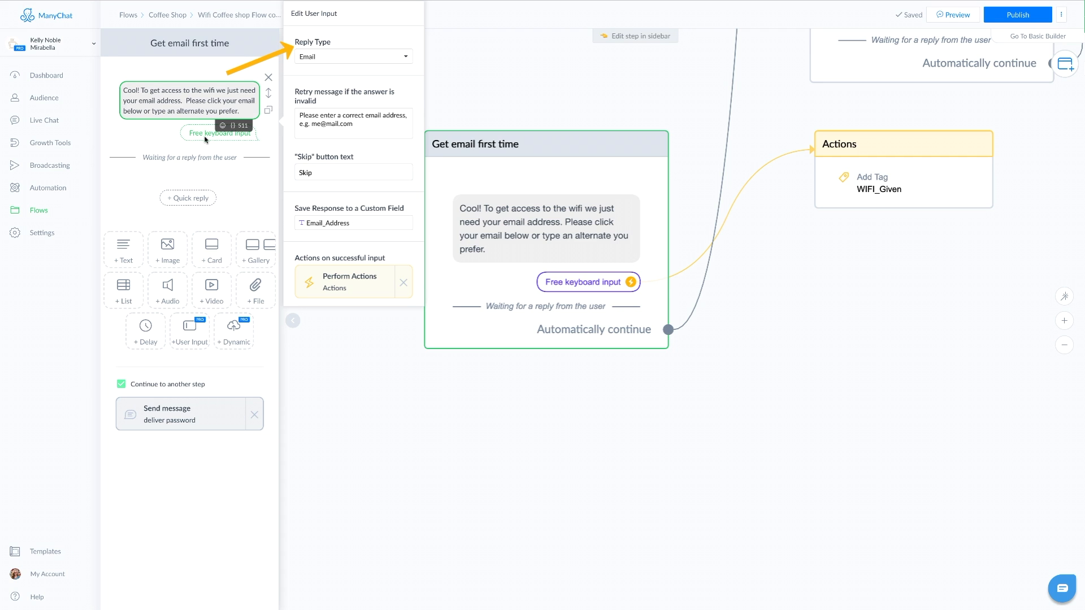
left_click(352, 56)
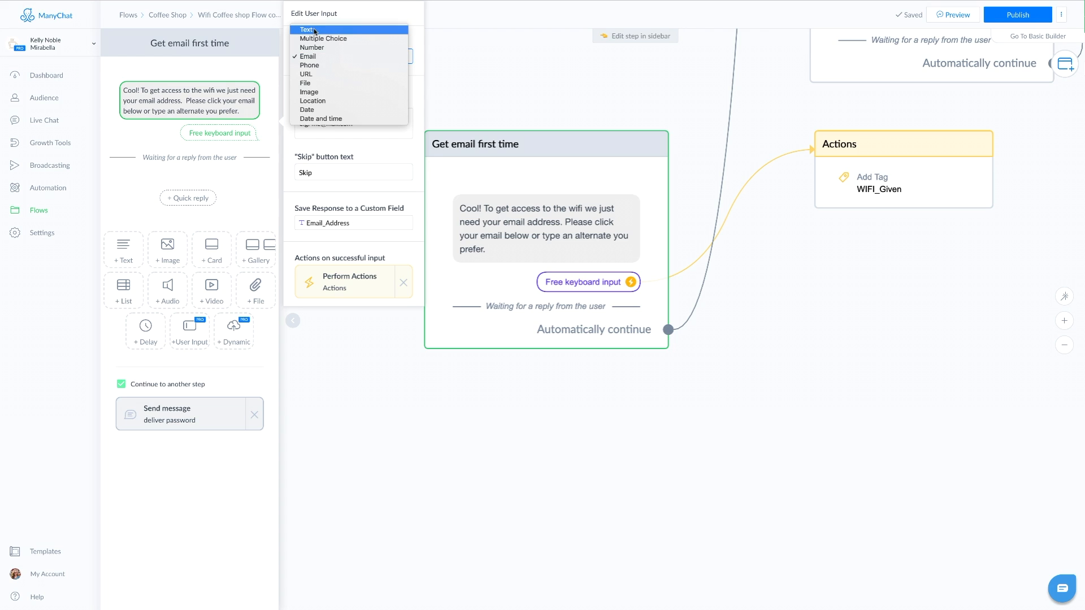
mouse_move(309, 65)
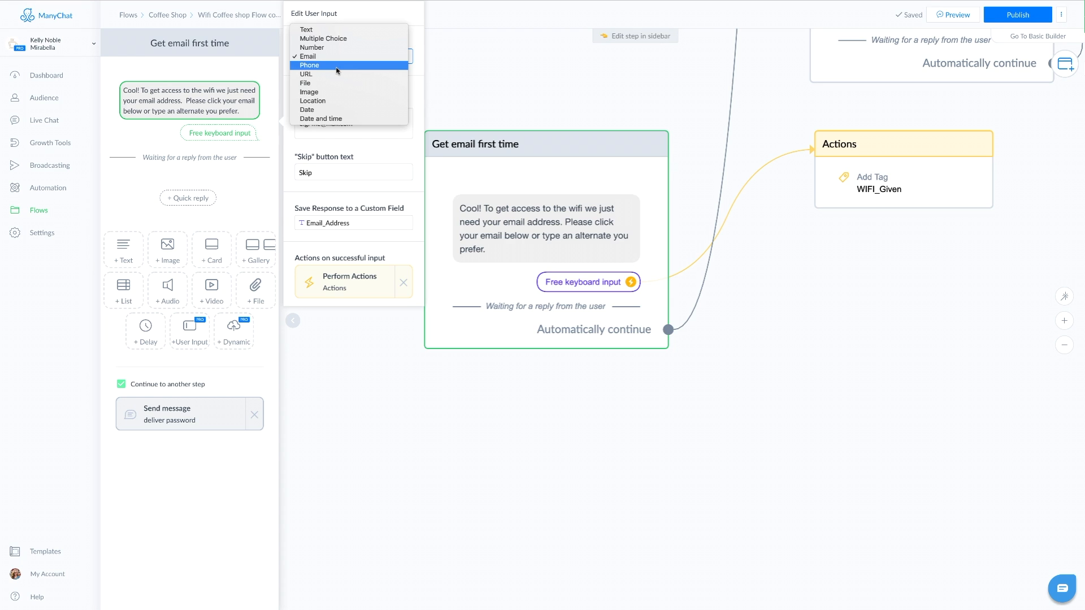
mouse_move(306, 56)
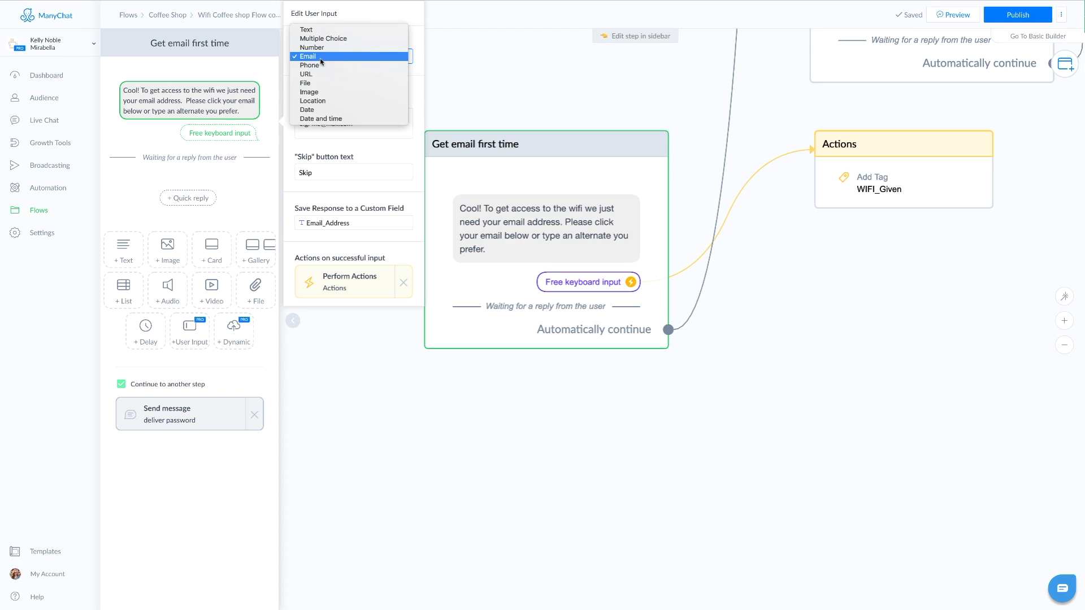
left_click(306, 56)
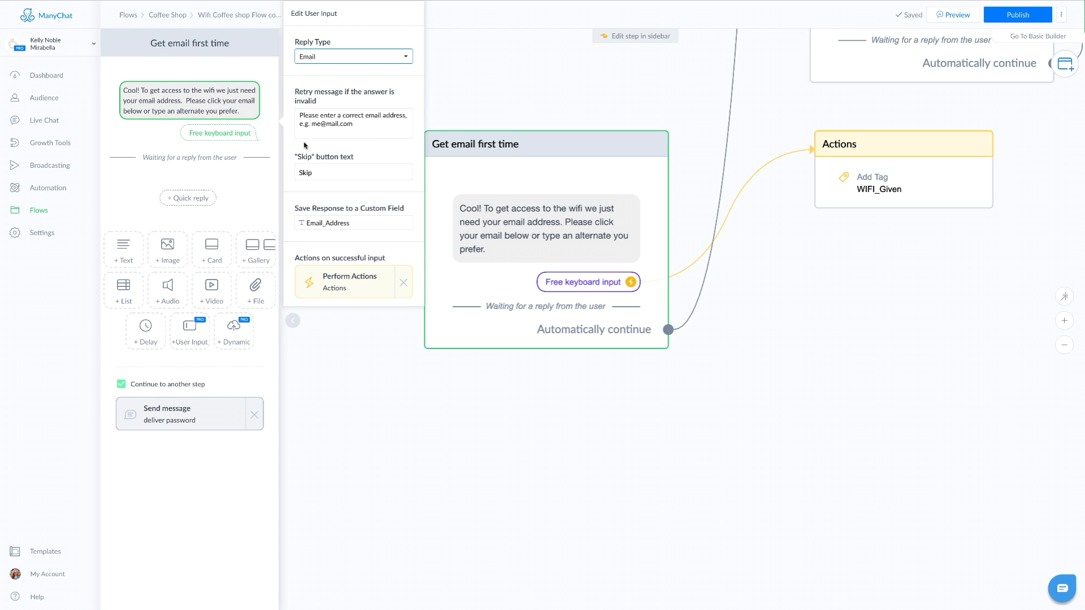
mouse_move(335, 127)
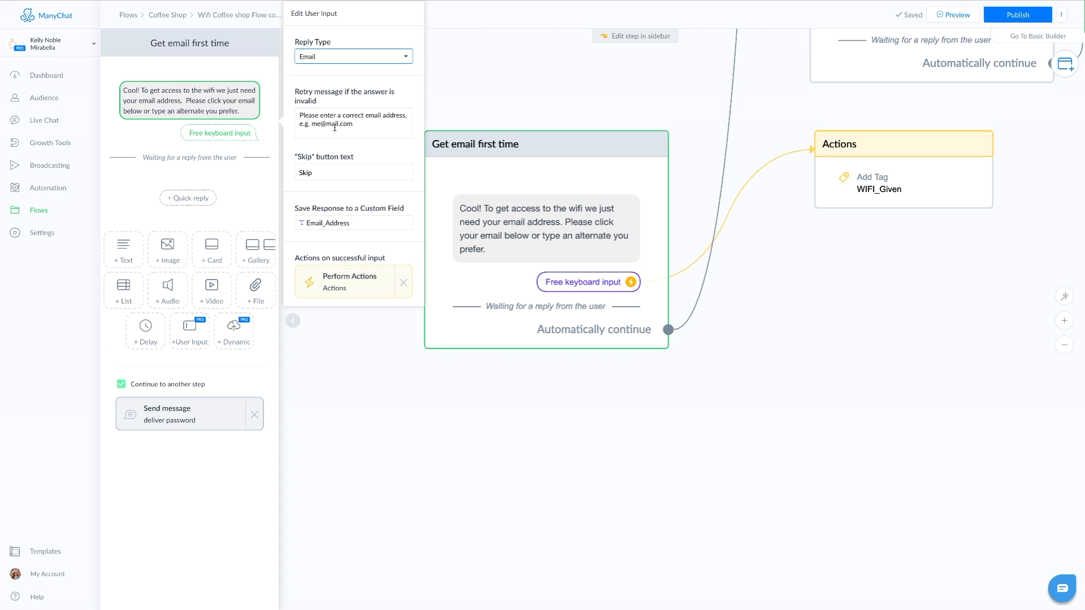
double_click(331, 123)
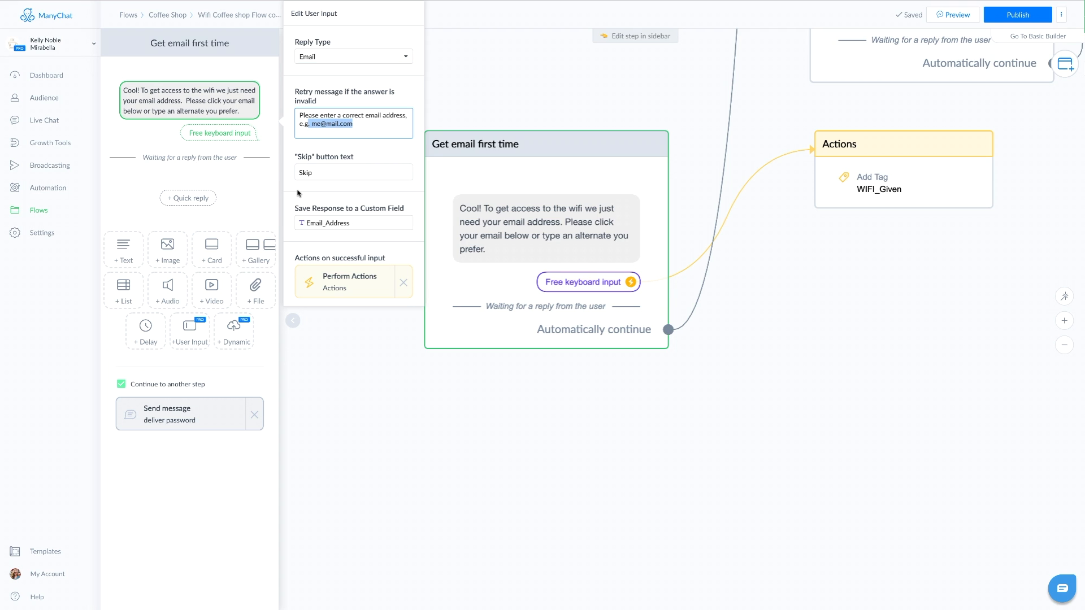
mouse_move(357, 154)
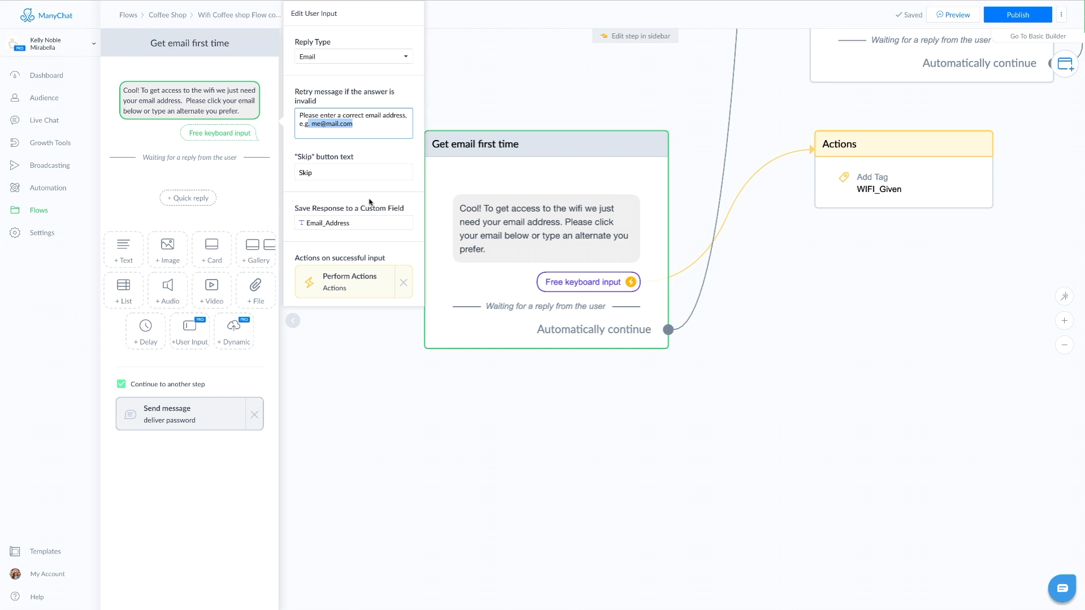
mouse_move(362, 213)
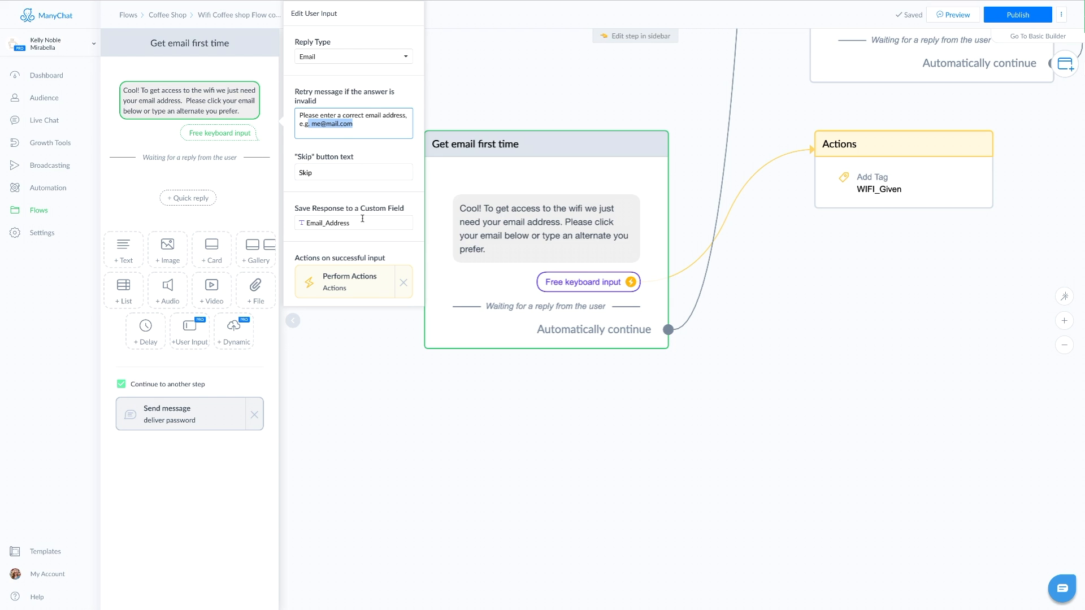
- Close the Edit User Input popover to return to the flow canvas
left_click(352, 222)
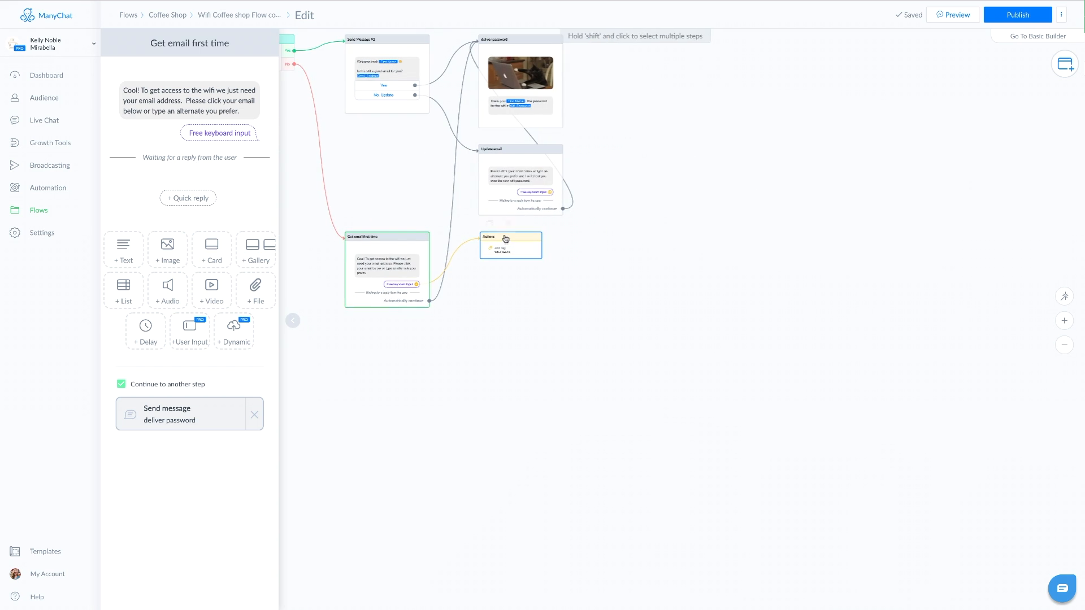
- Open the Actions node that adds the WIFI_Given tag
left_click(511, 244)
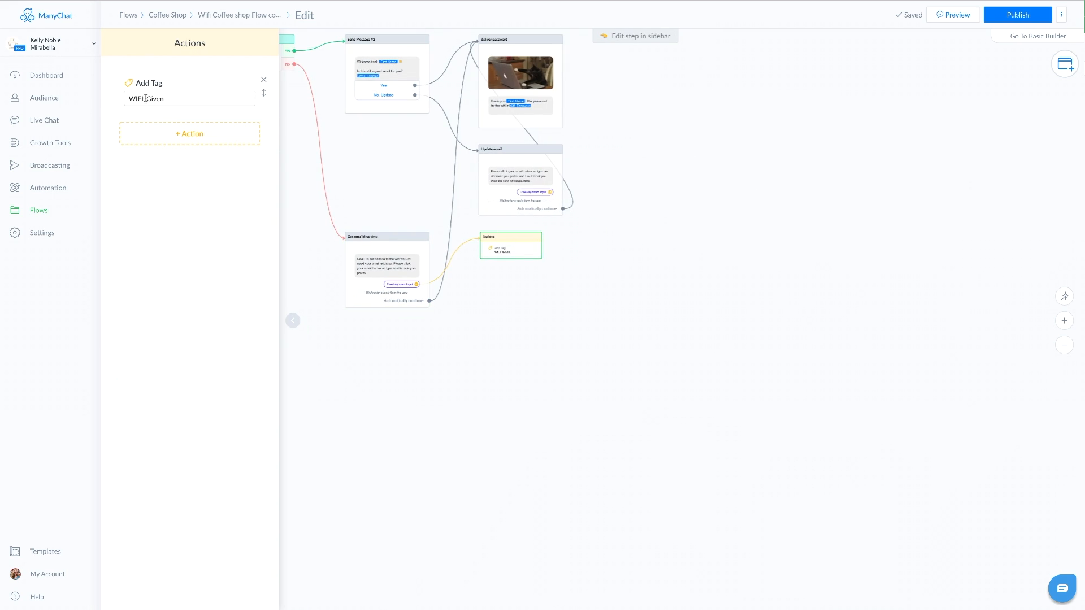
mouse_move(388, 147)
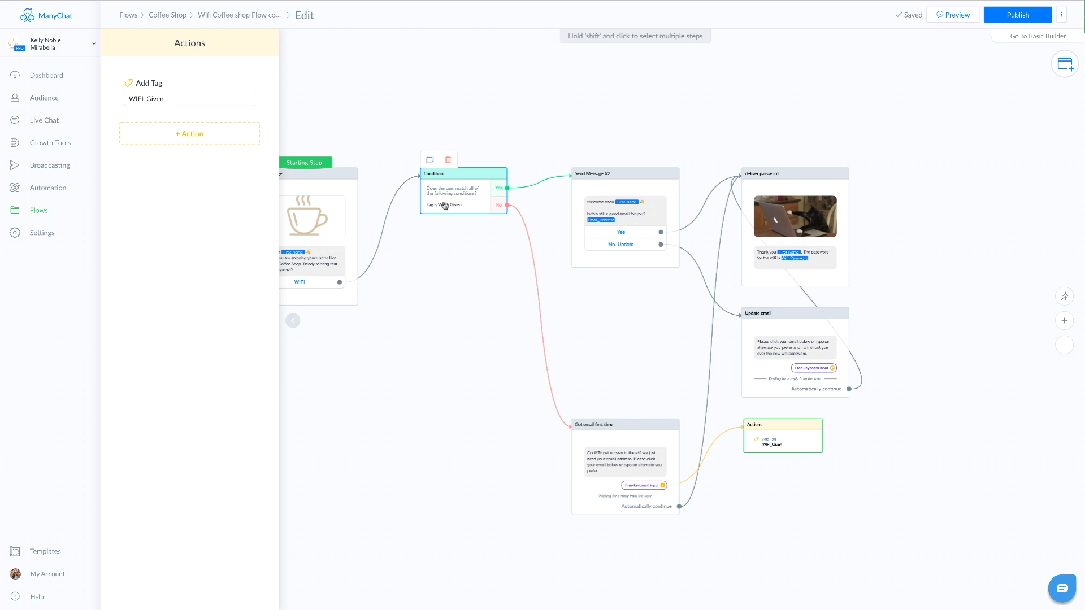
- Open the deliver password node with the cat image and password message
left_click(624, 173)
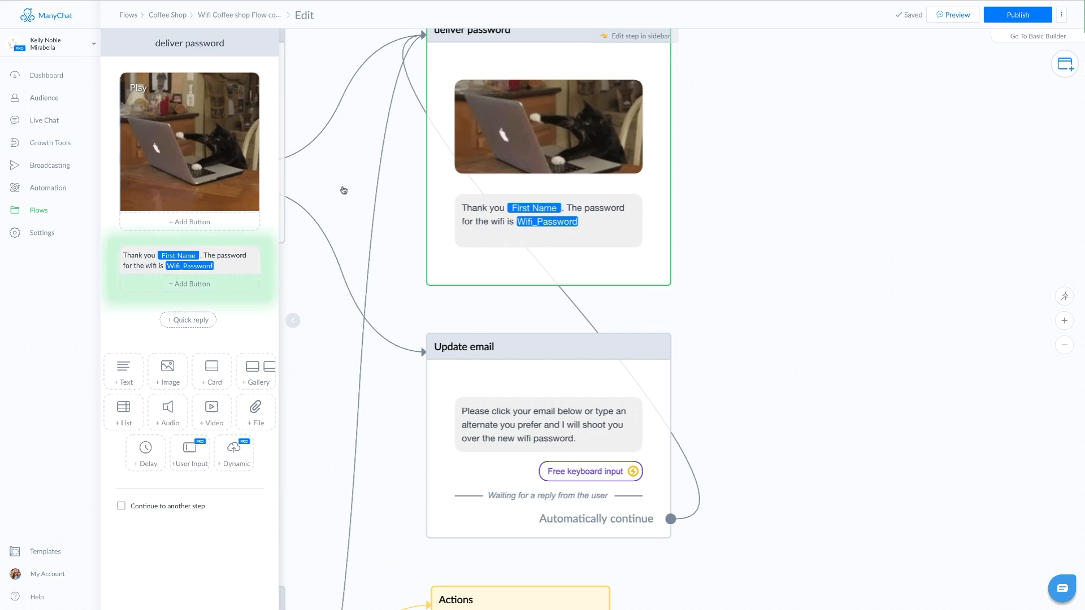
- Set the password placeholder to the Wifi_Password custom bot field
left_click(188, 260)
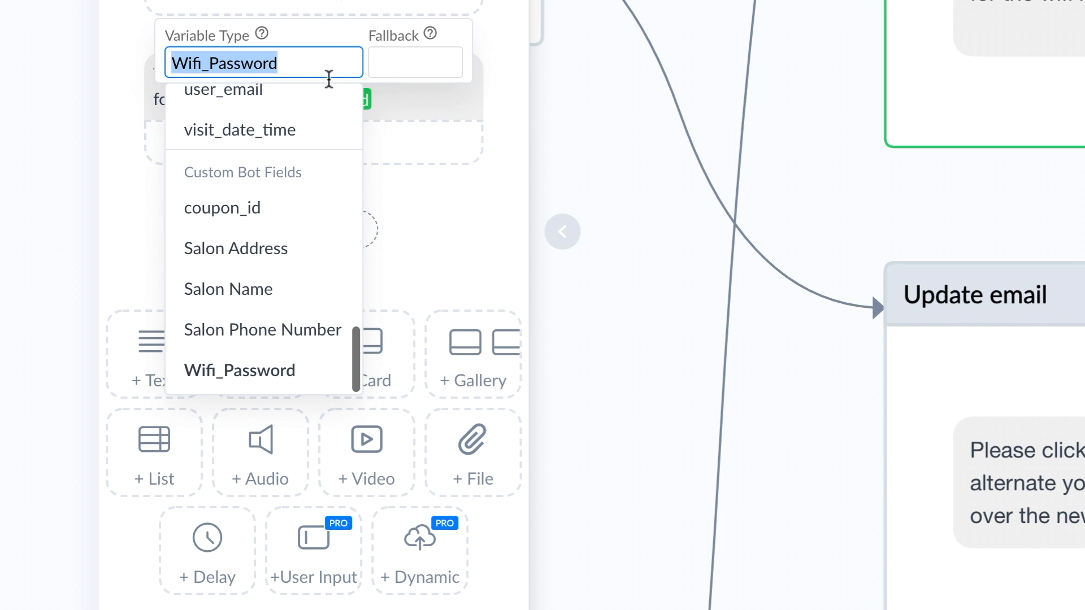
left_click(239, 370)
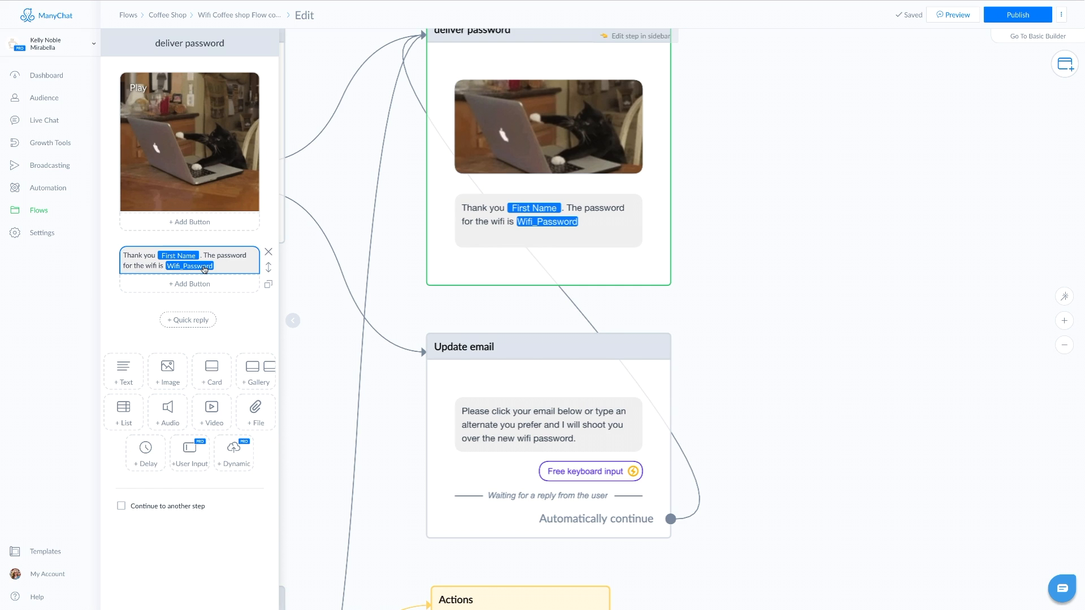
mouse_move(183, 274)
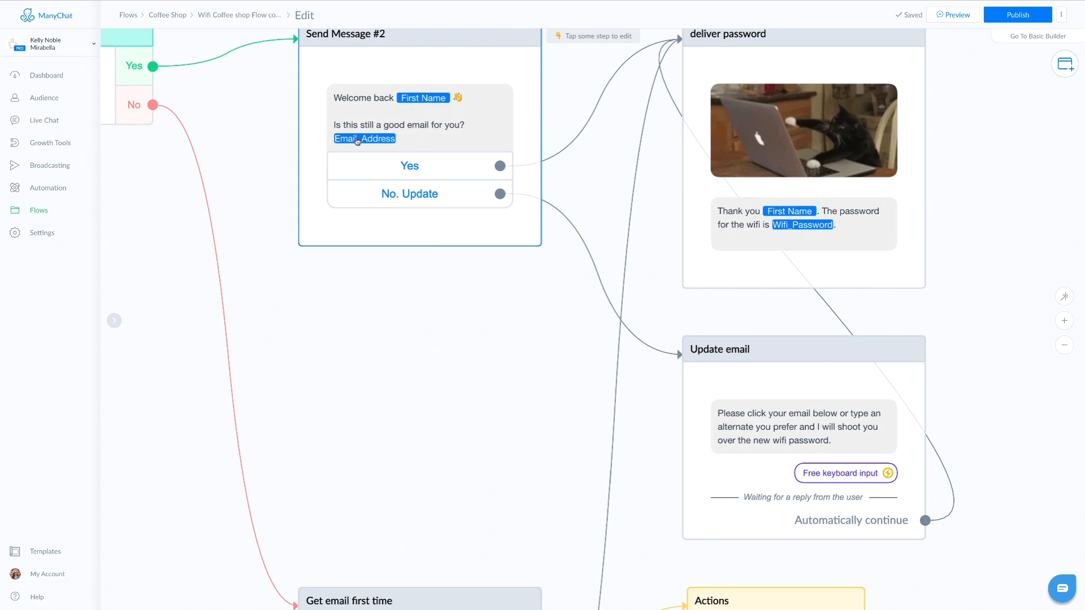
mouse_move(409, 194)
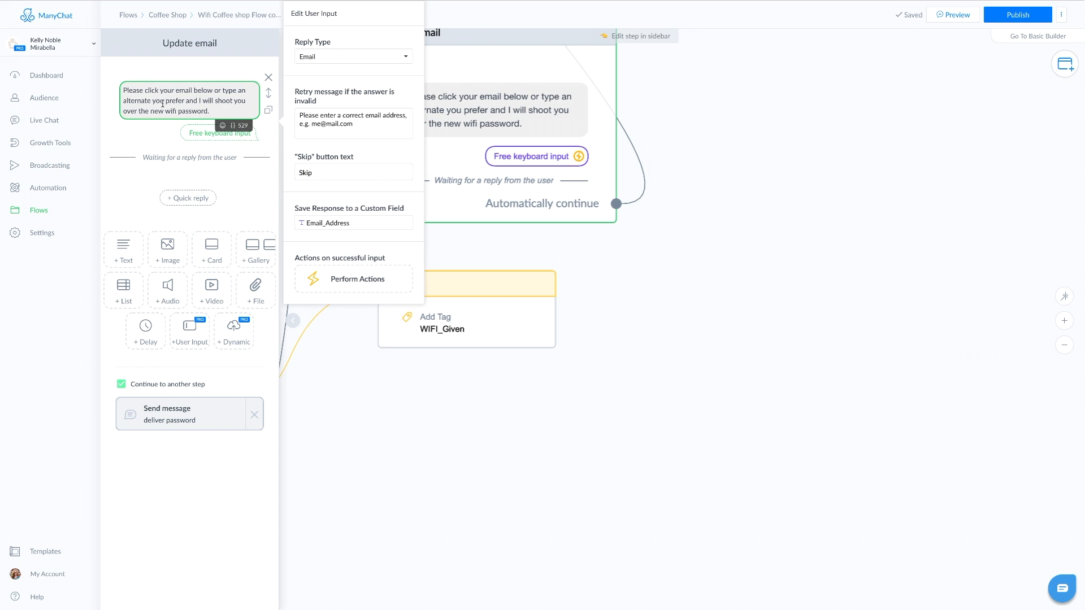
mouse_move(302, 41)
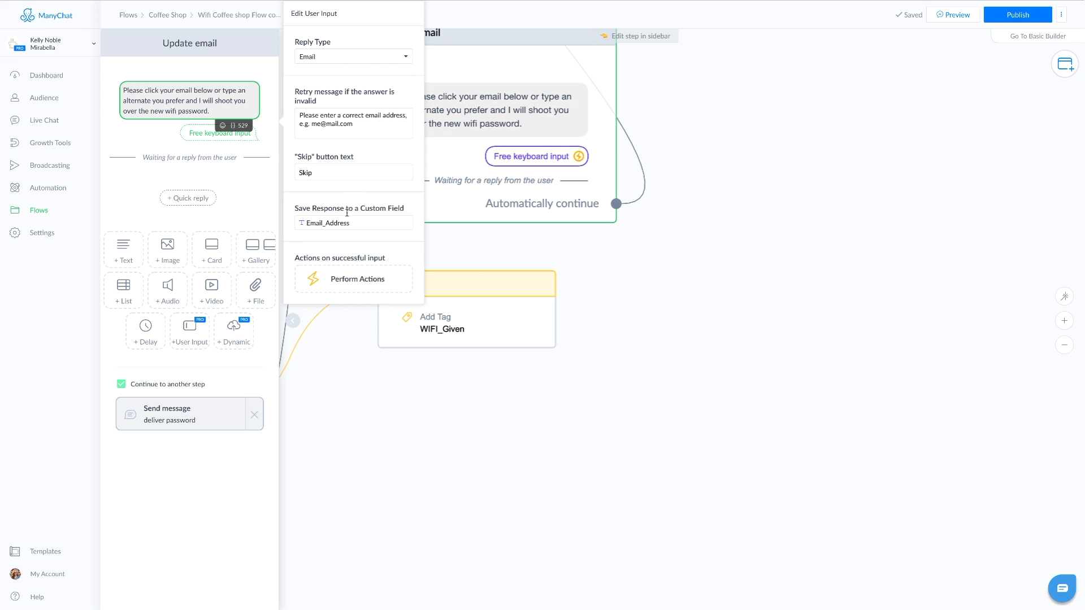
- Store the Update email user input reply in the Email_Address custom field and close its settings
left_click(353, 222)
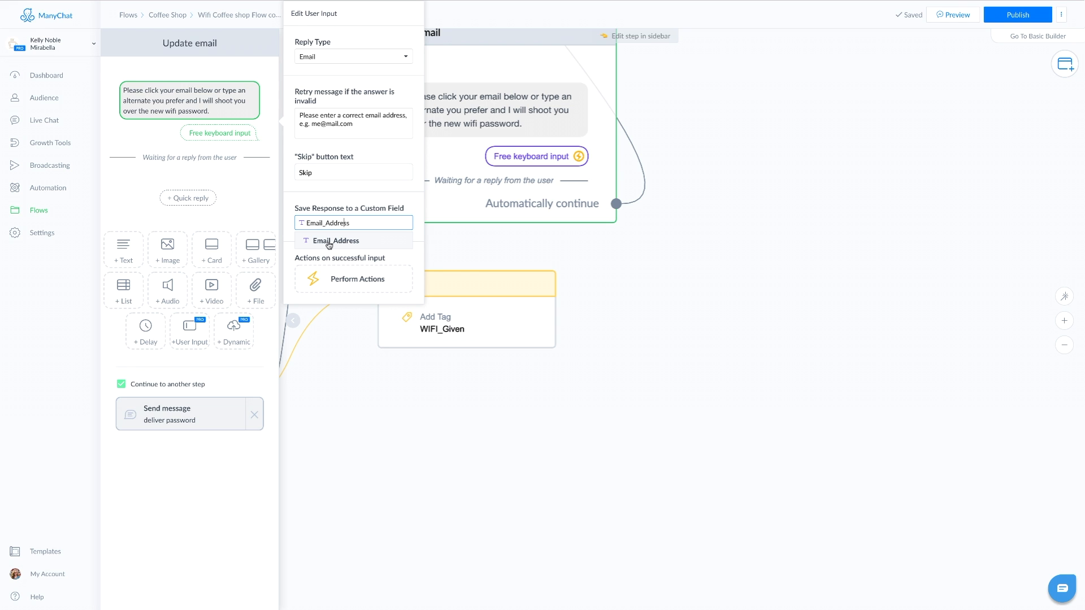
left_click(336, 240)
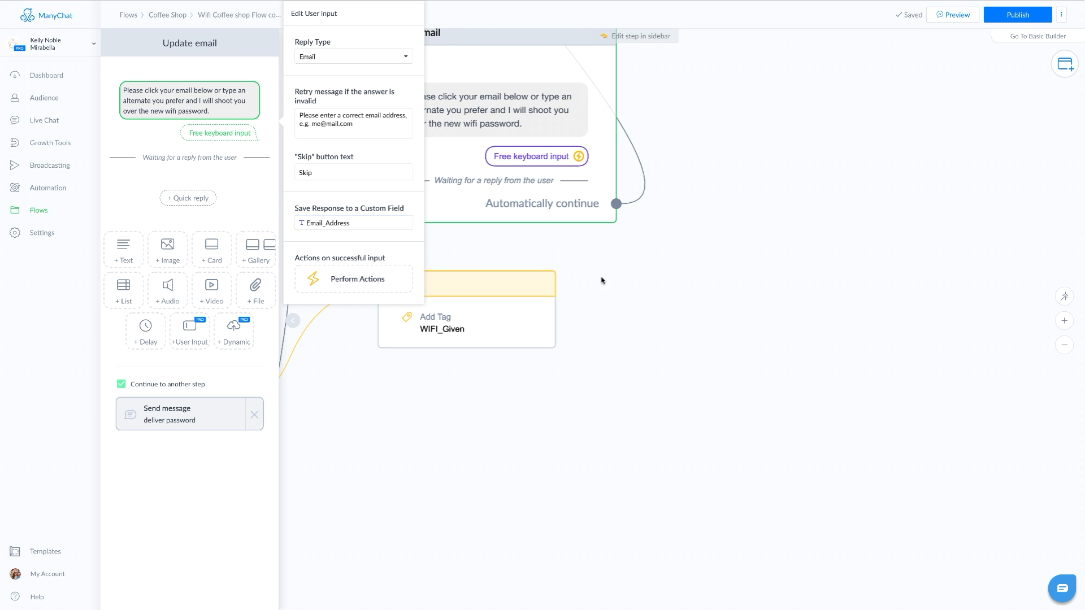
left_click(601, 280)
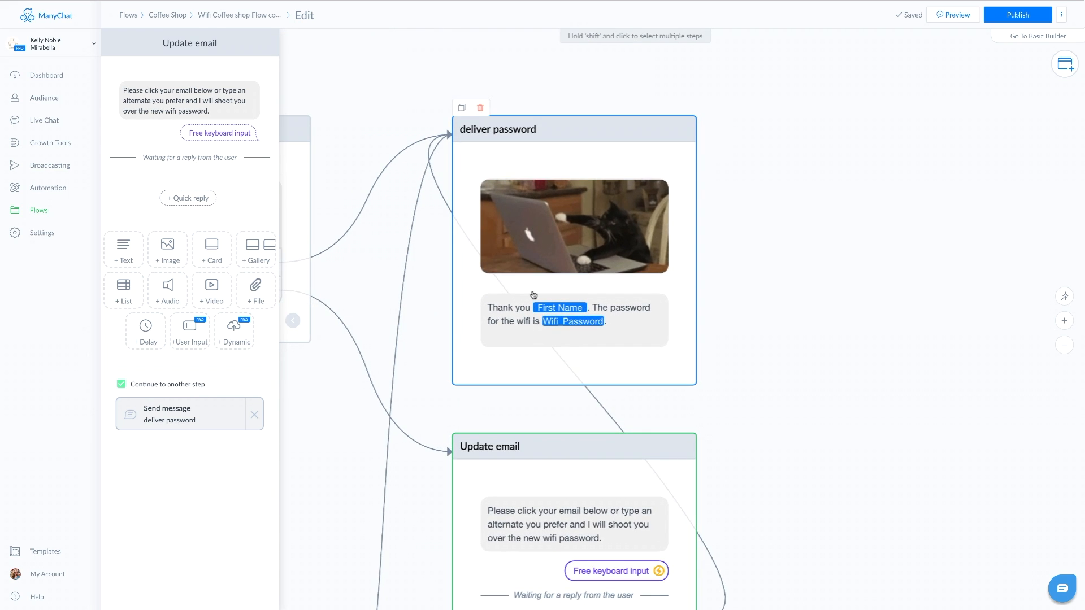
- Zoom out to view the whole wifi flow and publish it
left_click(1064, 345)
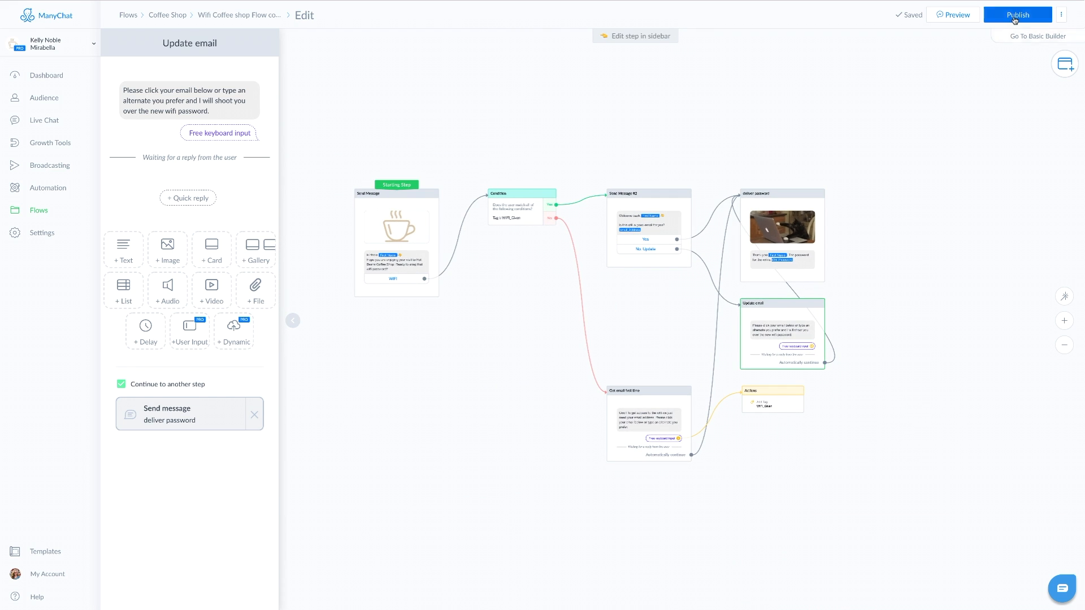
left_click(1017, 15)
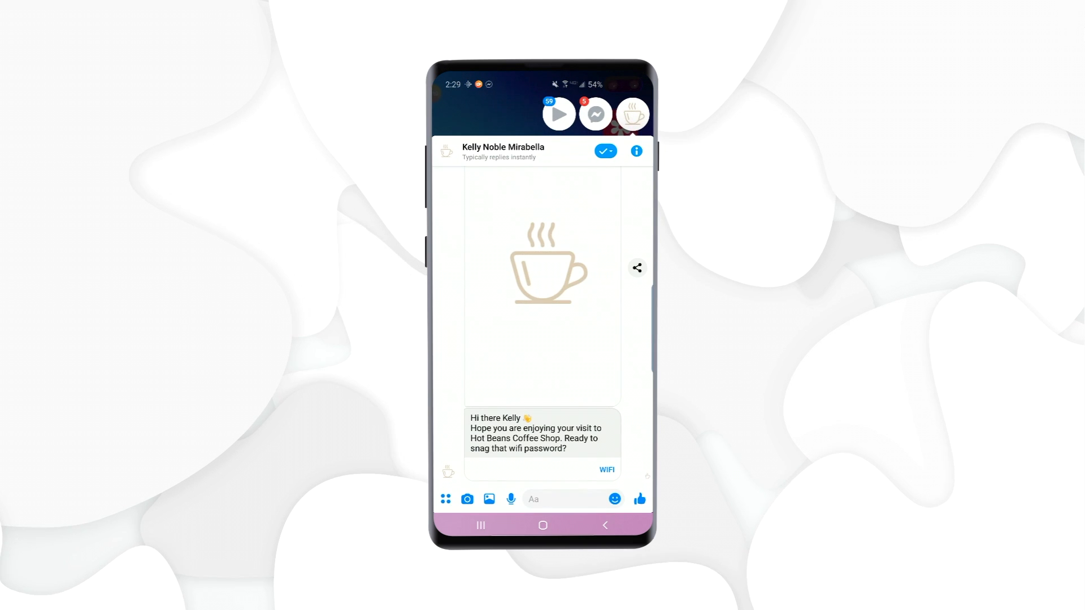
left_click(607, 471)
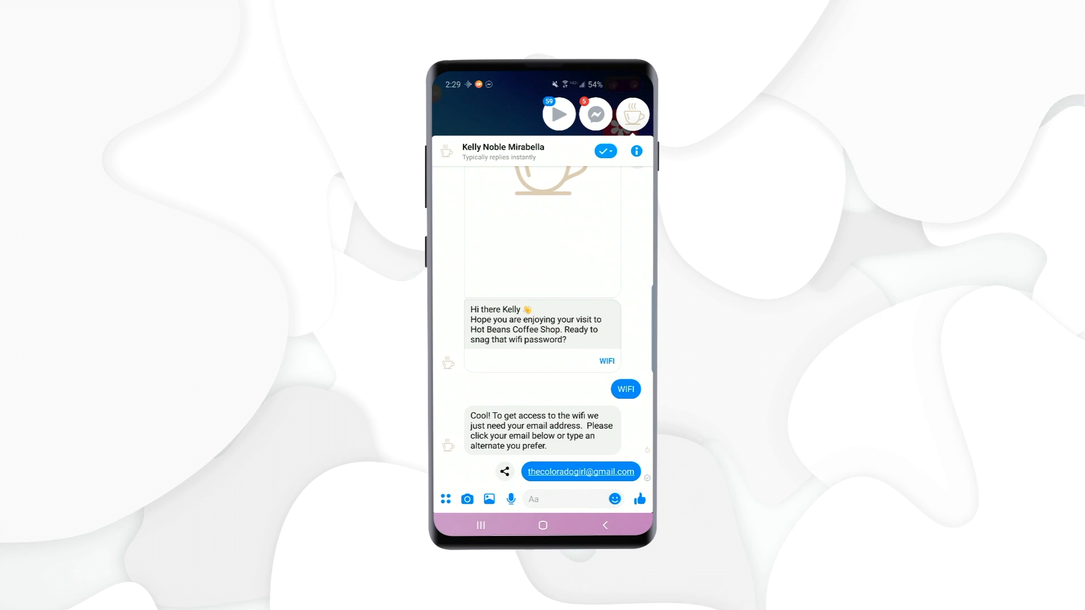
left_click(580, 472)
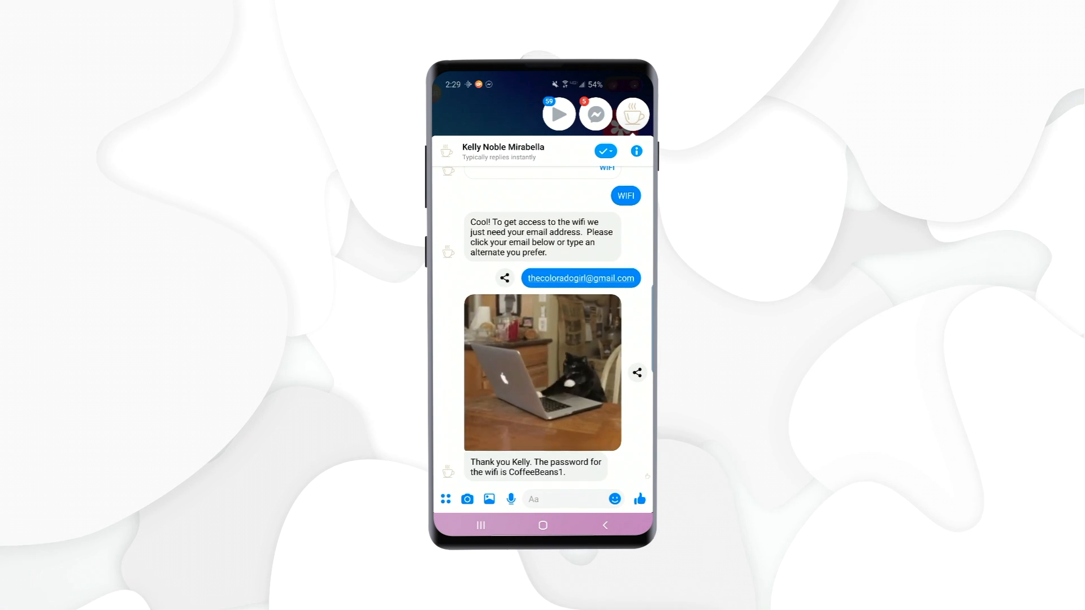